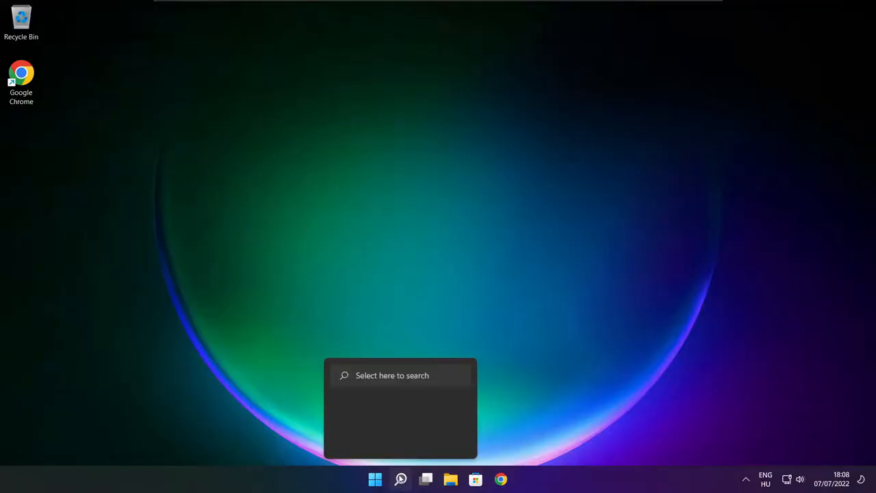
# Search Windows for 'device manager' and launch Device Manager from the best match.
pyautogui.click(399, 479)
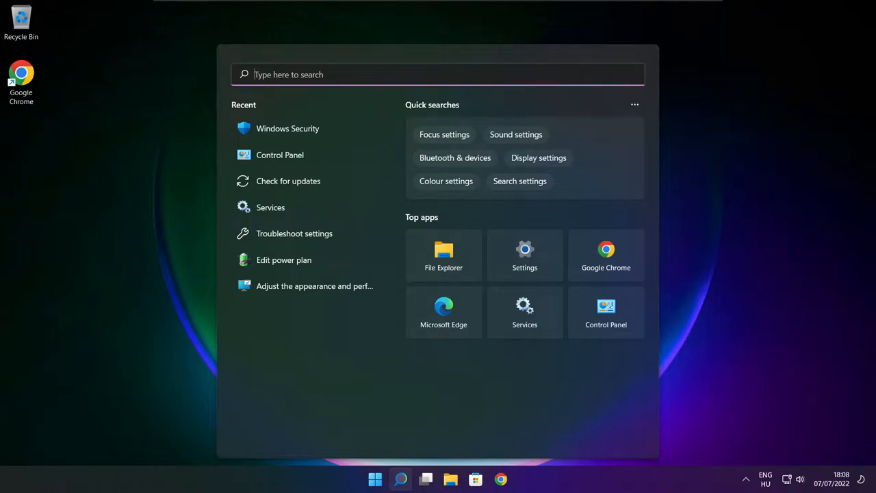
pyautogui.write('device Manager')
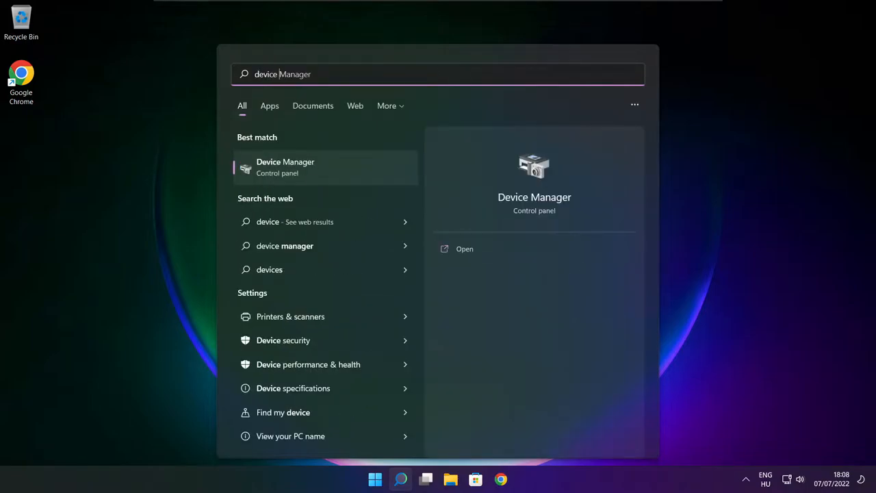
pyautogui.write('manager')
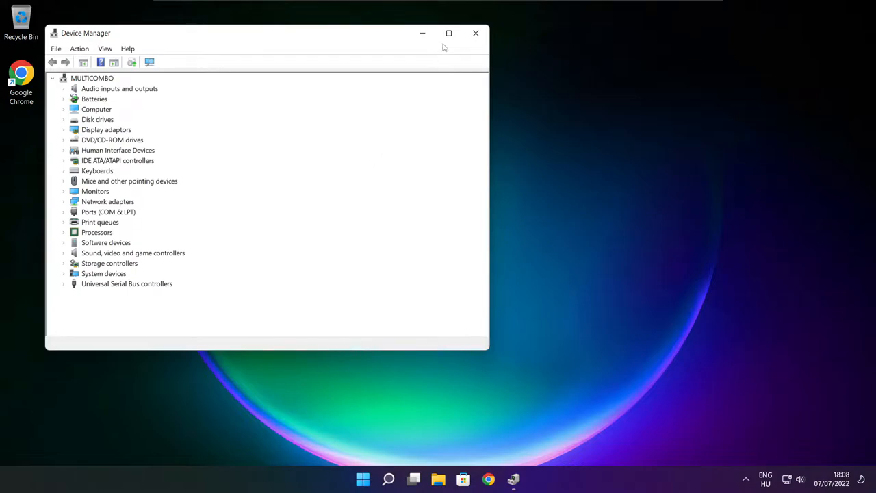
# Run an automatic driver search for the VMware SVGA 3D display adapter; best driver already installed.
pyautogui.click(449, 33)
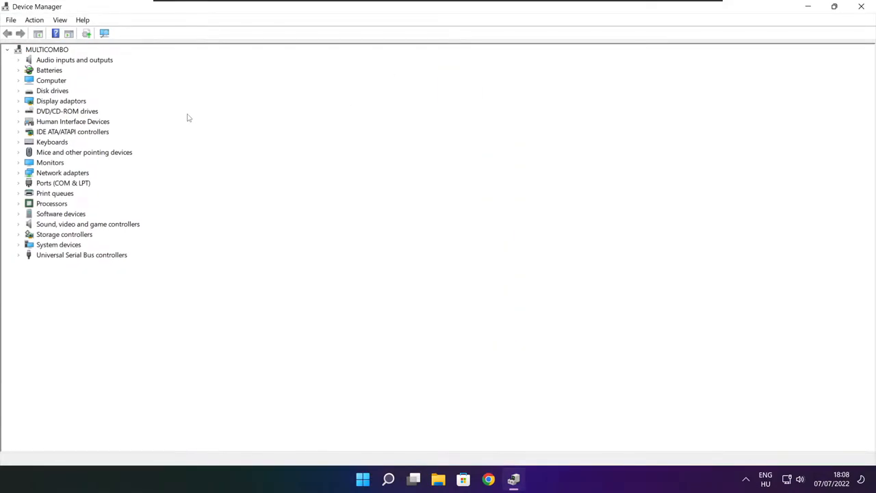
pyautogui.click(60, 101)
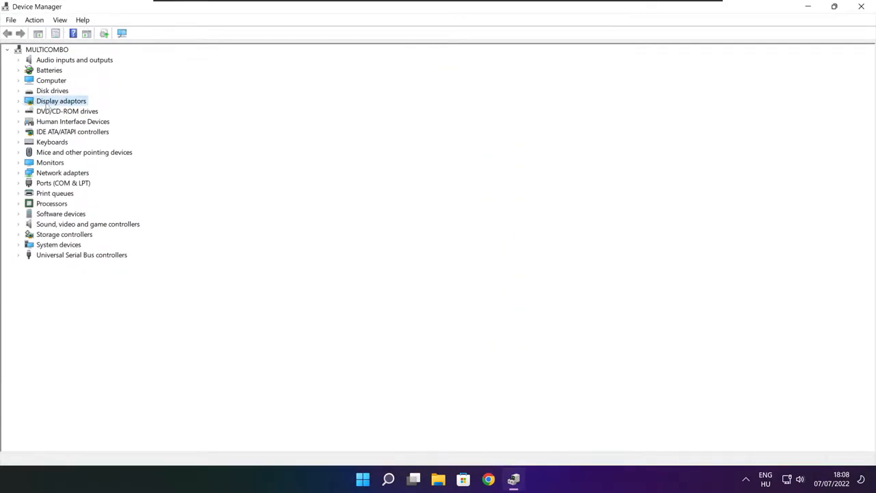
pyautogui.click(19, 101)
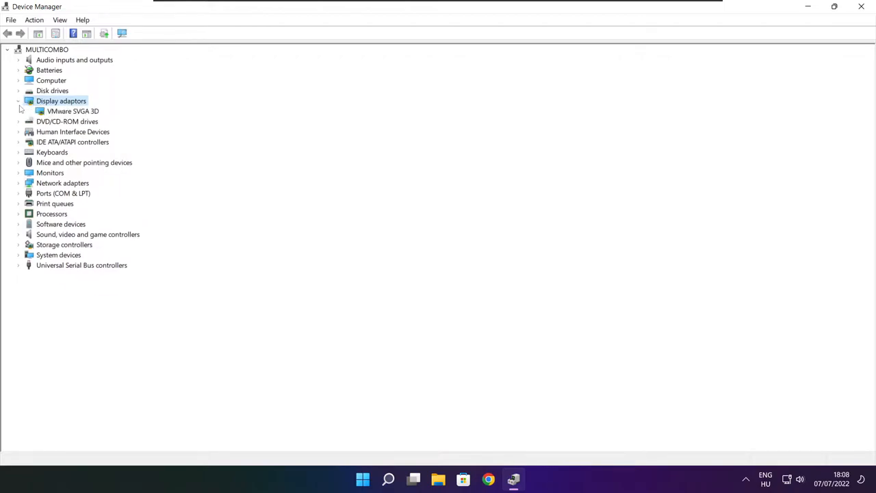
pyautogui.click(74, 111)
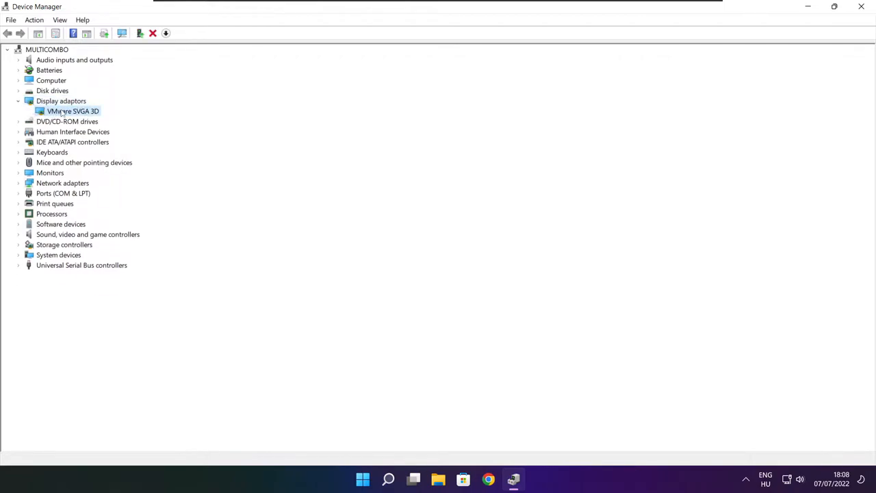
pyautogui.rightClick(74, 111)
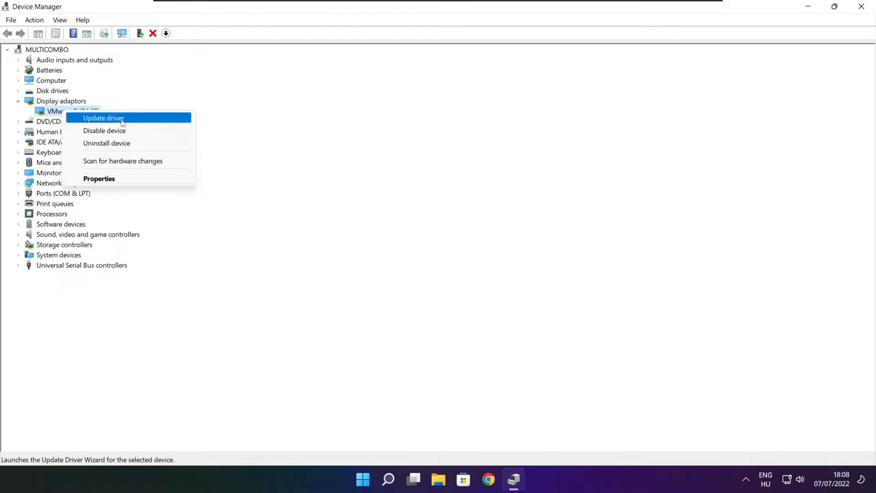
pyautogui.click(103, 117)
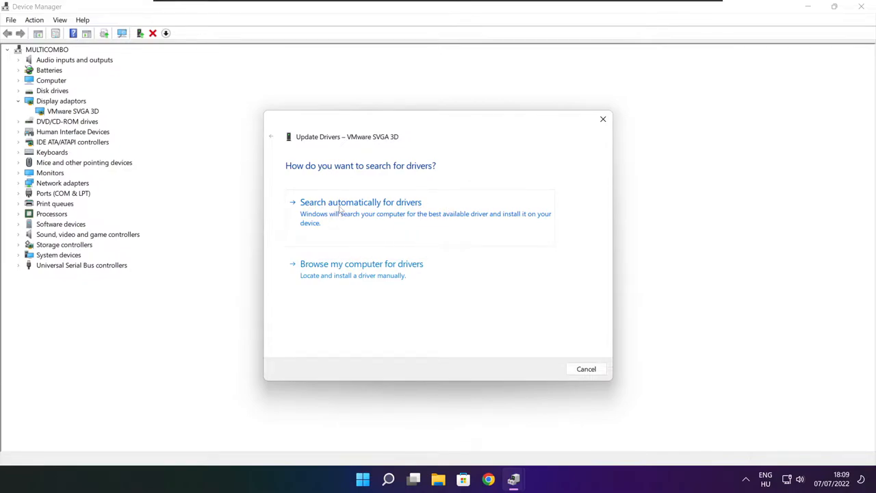
pyautogui.click(361, 202)
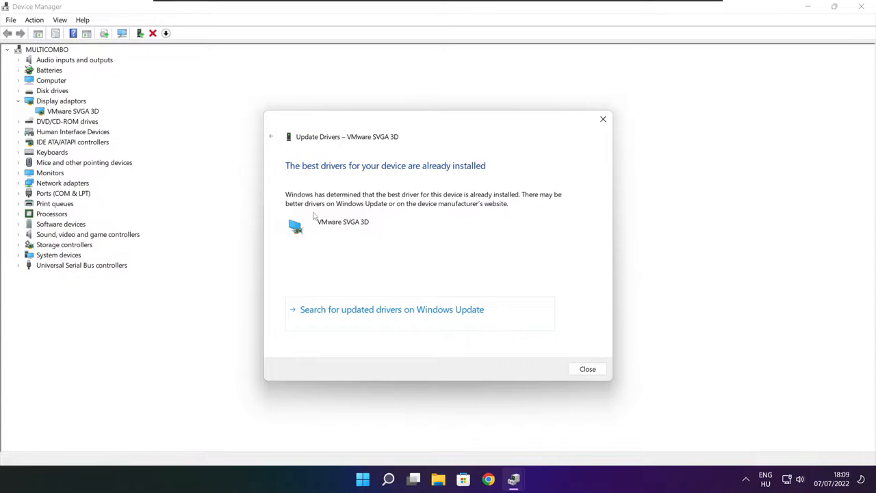
pyautogui.moveTo(587, 370)
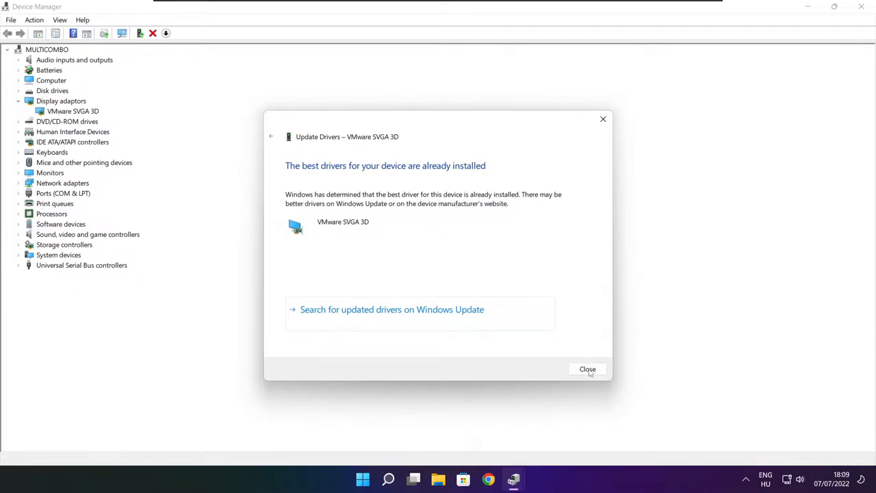
pyautogui.click(588, 369)
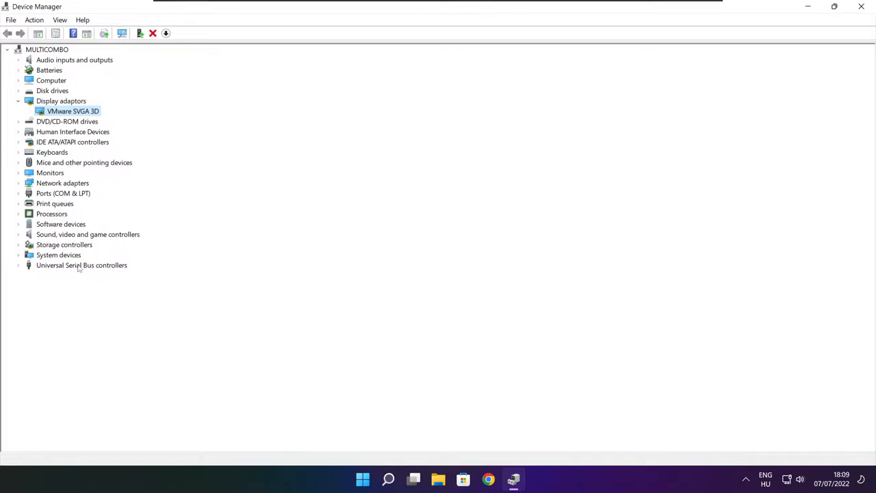
# Run an automatic driver search for the High Definition Audio Device, then close Device Manager.
pyautogui.click(88, 234)
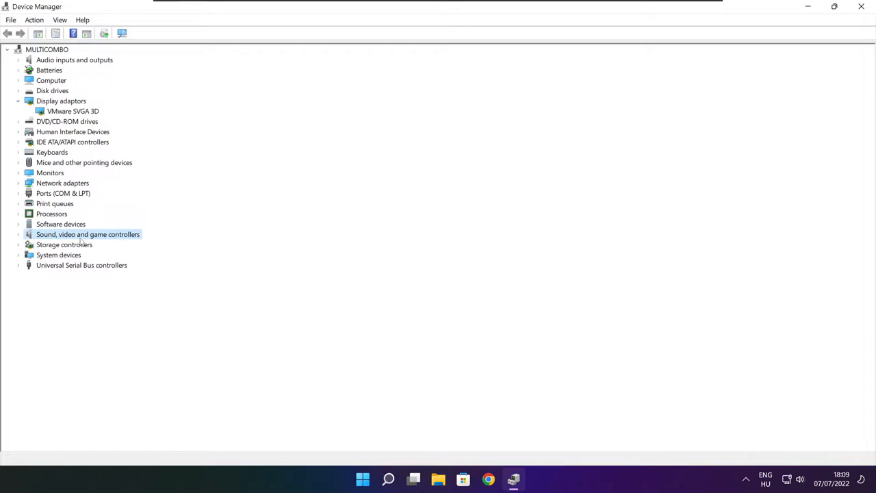
pyautogui.click(19, 234)
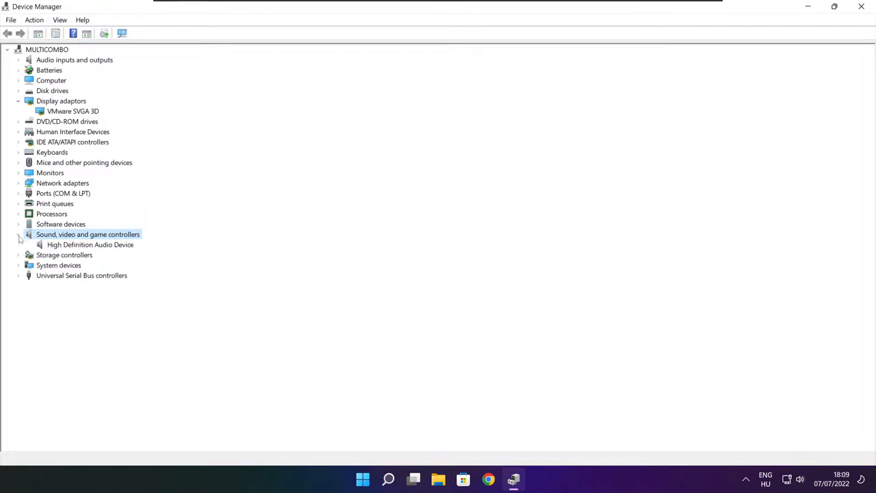
pyautogui.click(90, 243)
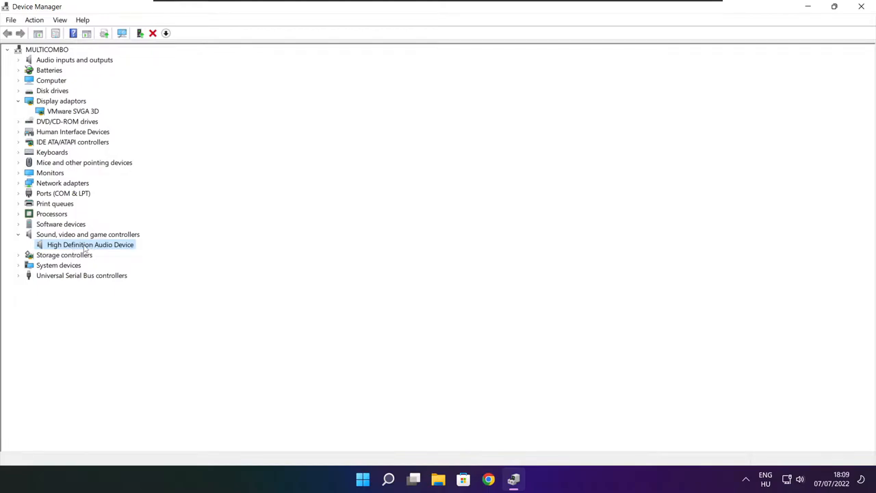
pyautogui.rightClick(90, 243)
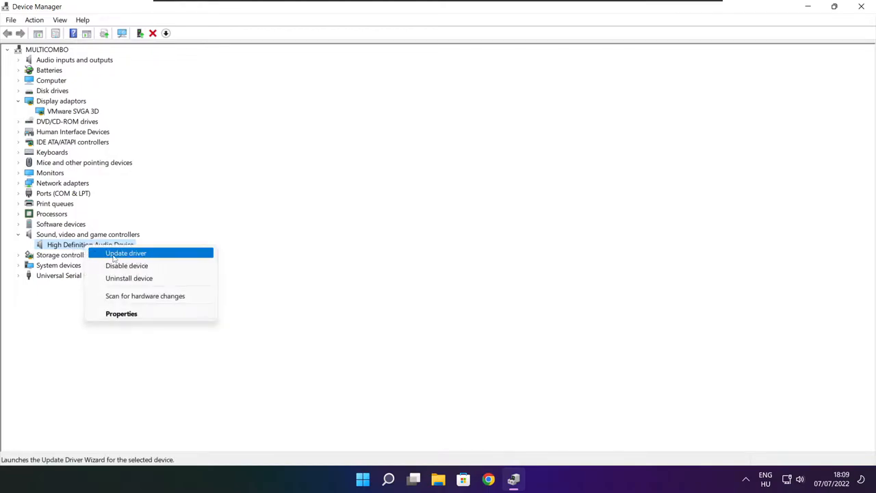
pyautogui.moveTo(171, 258)
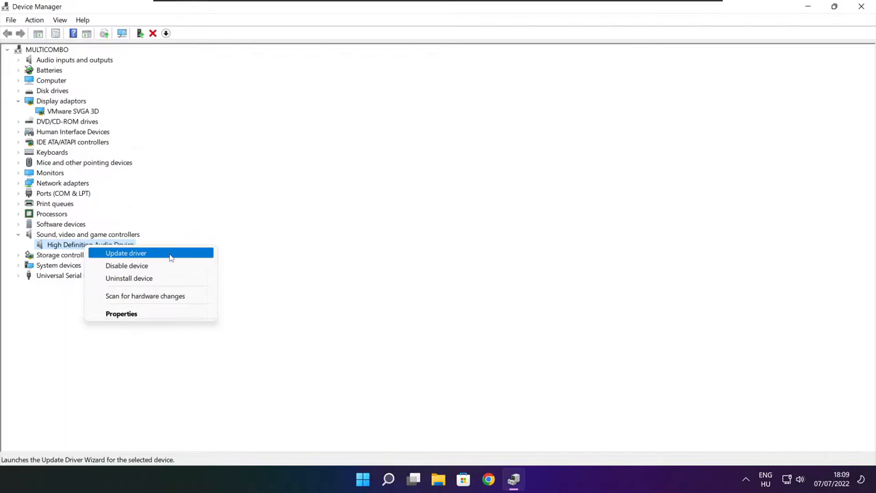
pyautogui.click(126, 252)
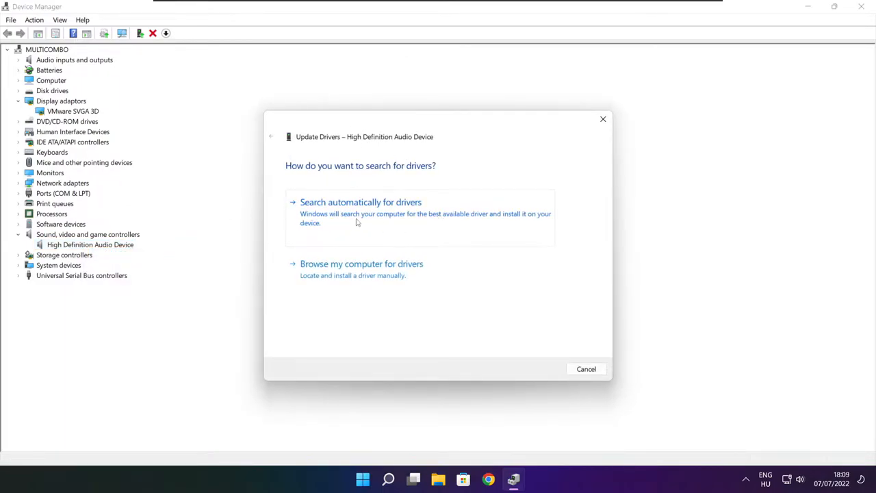
pyautogui.click(362, 203)
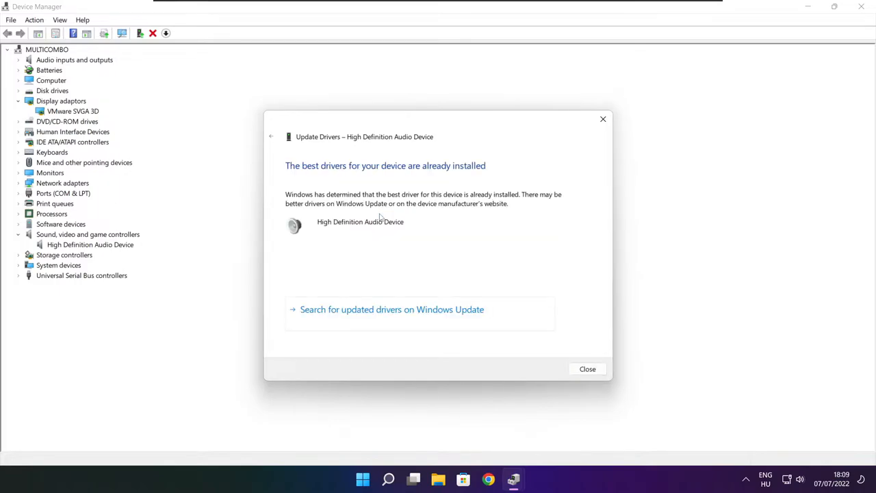
pyautogui.moveTo(503, 164)
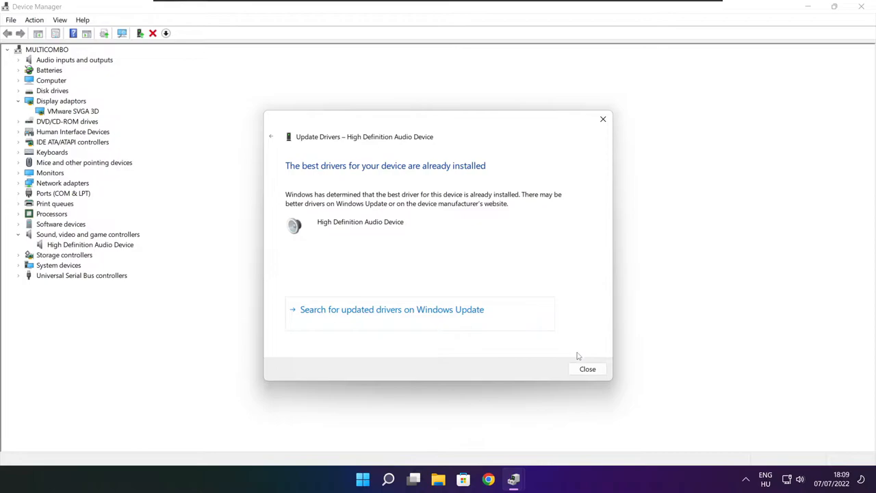
pyautogui.click(587, 369)
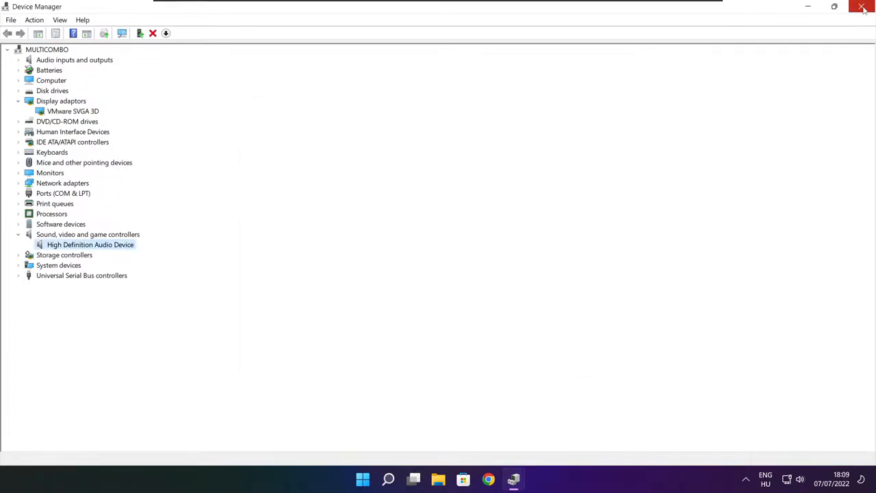
pyautogui.click(862, 6)
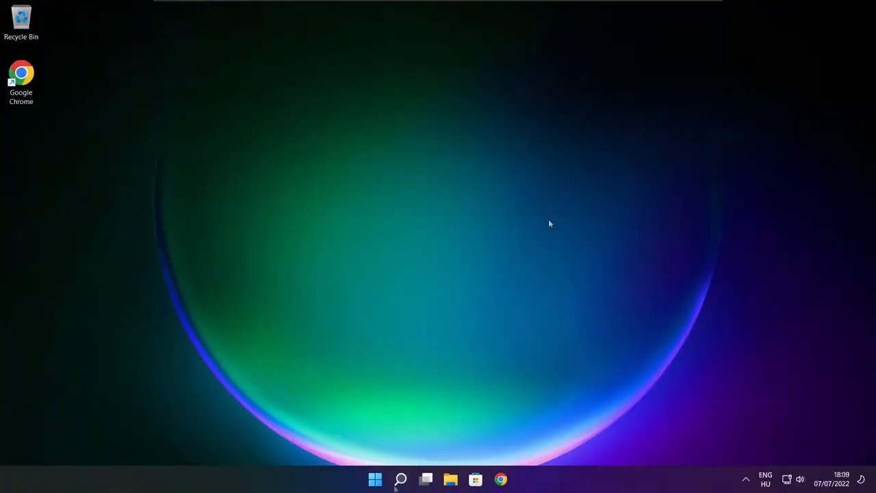
# Search Windows for 'edit power plan' and launch the Edit power plan settings.
pyautogui.click(400, 479)
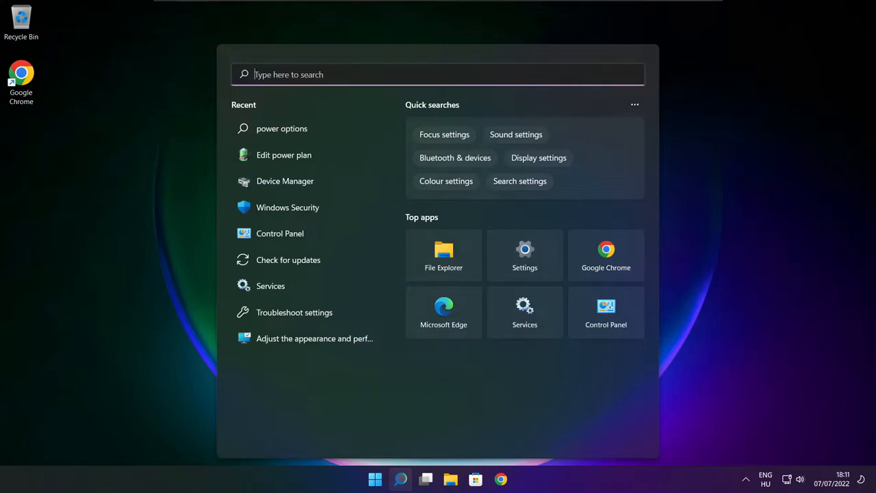
pyautogui.write('edit power plan')
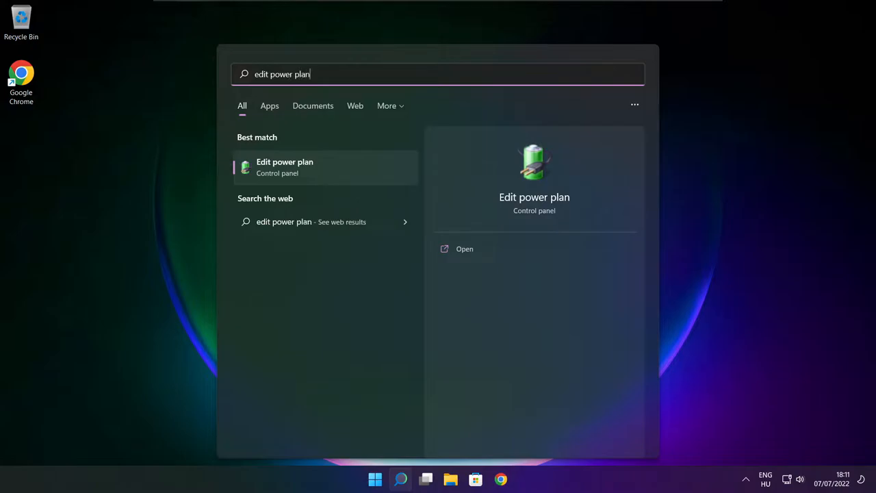
pyautogui.moveTo(345, 174)
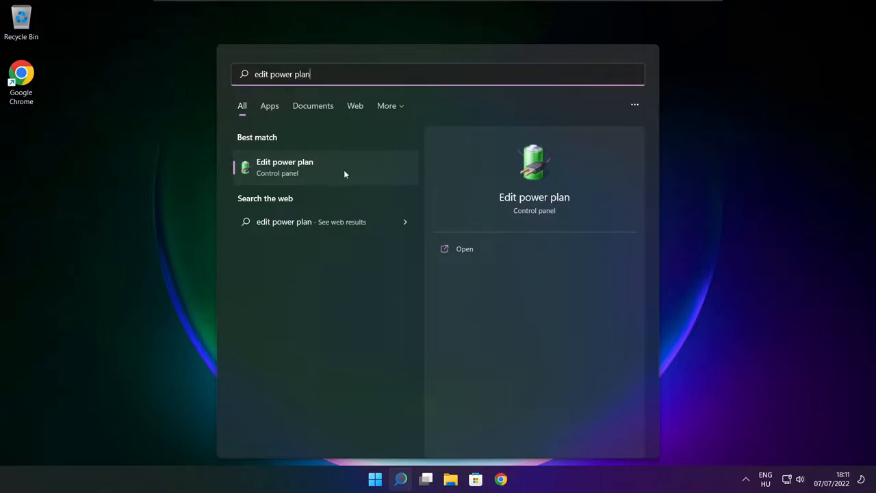
pyautogui.click(285, 167)
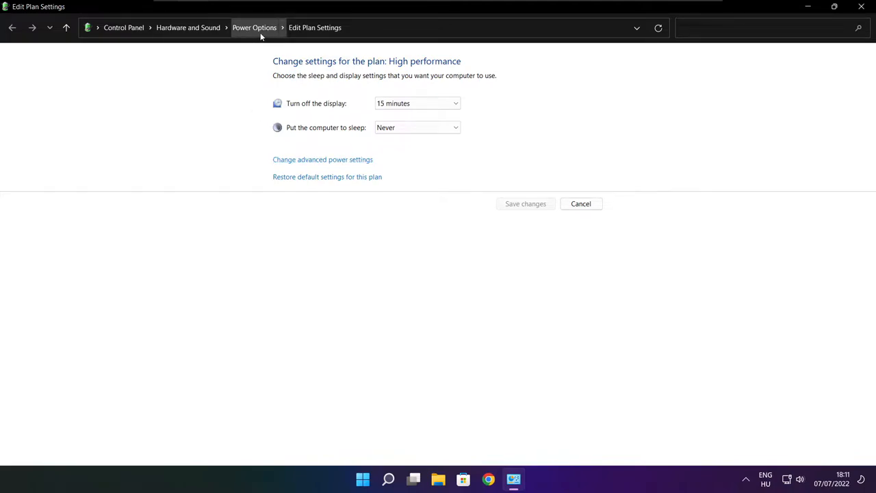
# Select High performance as the active power plan in Power Options and close the window.
pyautogui.click(255, 27)
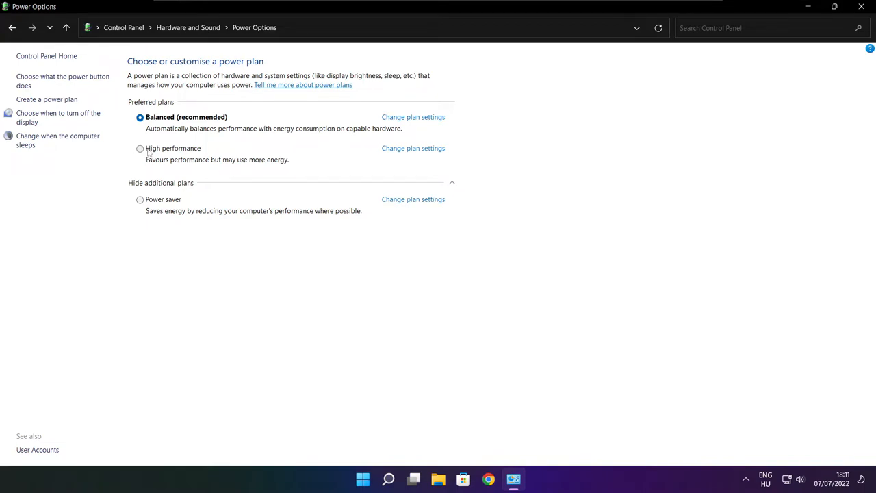
pyautogui.moveTo(181, 153)
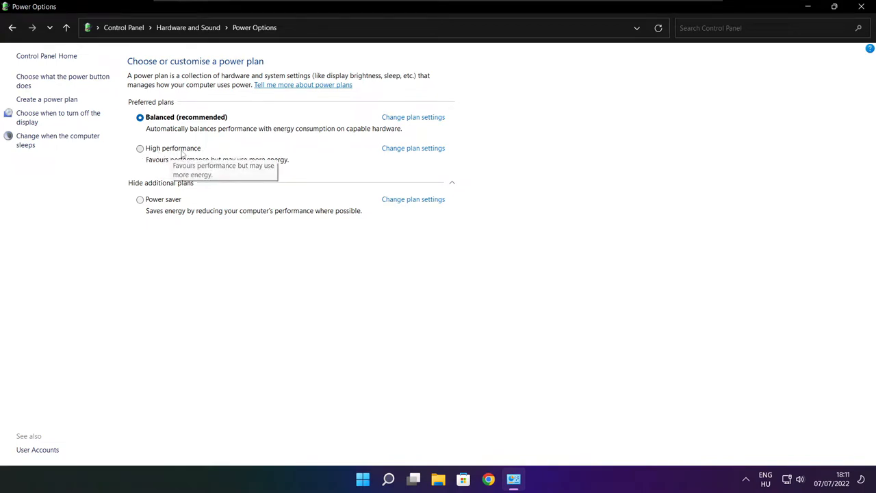
pyautogui.click(140, 148)
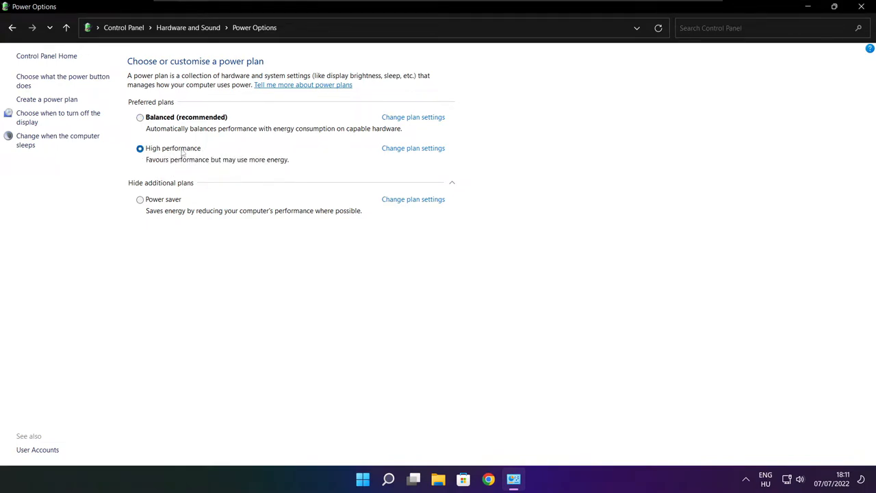
pyautogui.moveTo(737, 129)
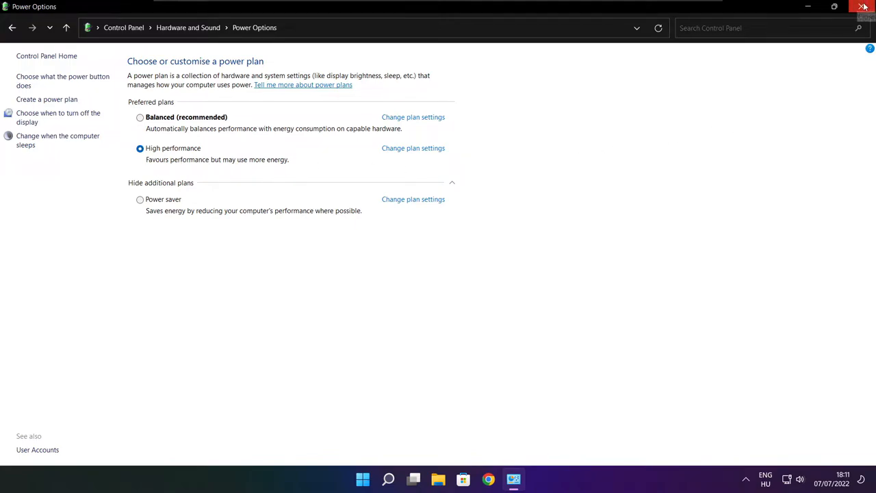
pyautogui.click(863, 6)
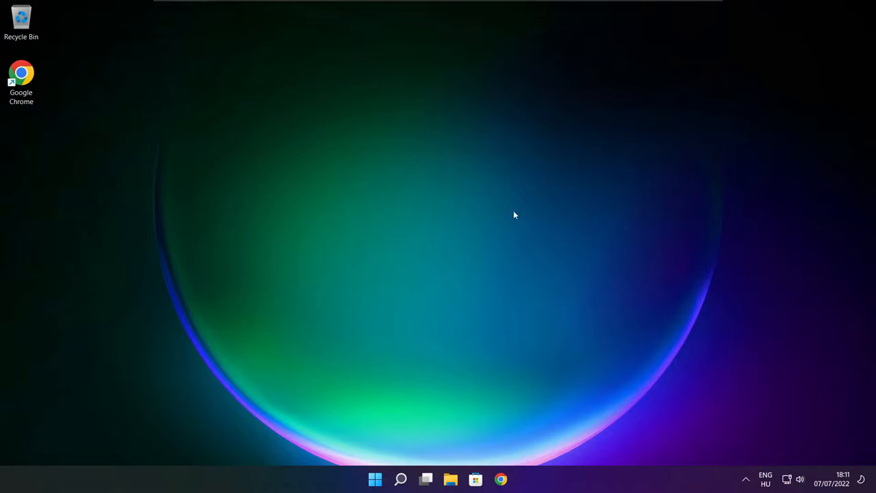
# Search for 'game bar controller settings' and launch the Game Mode settings page.
pyautogui.click(399, 479)
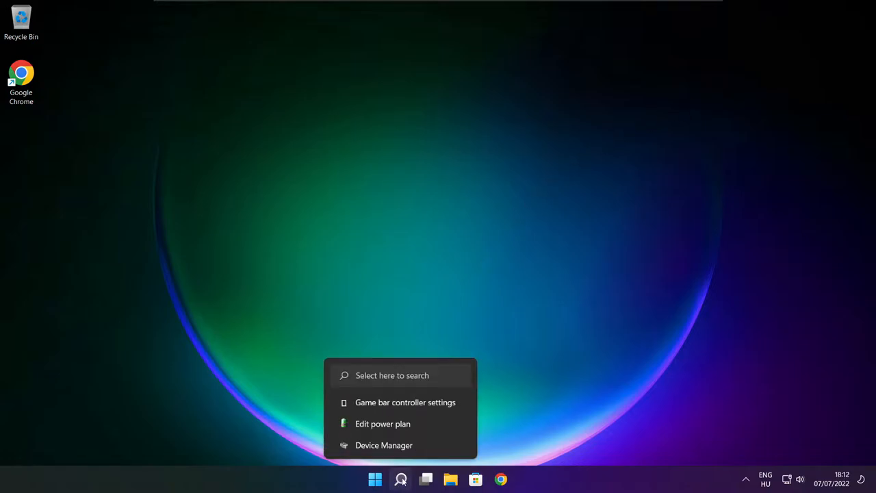
pyautogui.click(399, 479)
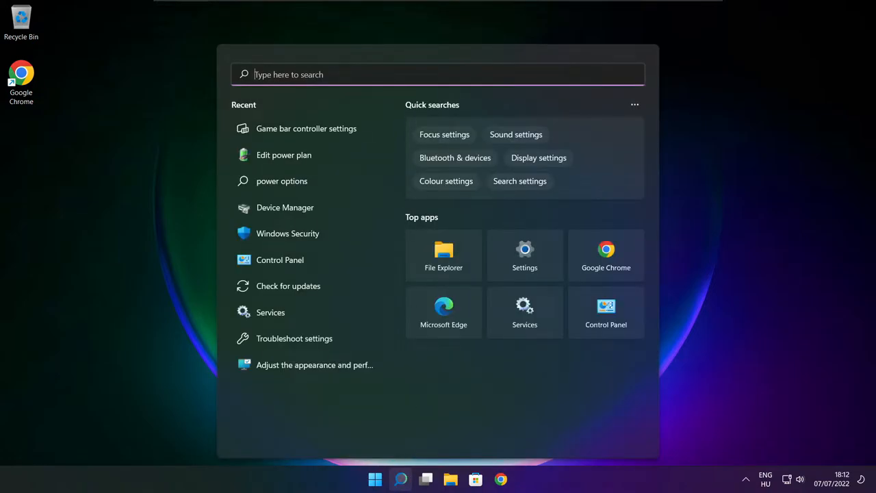
pyautogui.write('game bar controller settings')
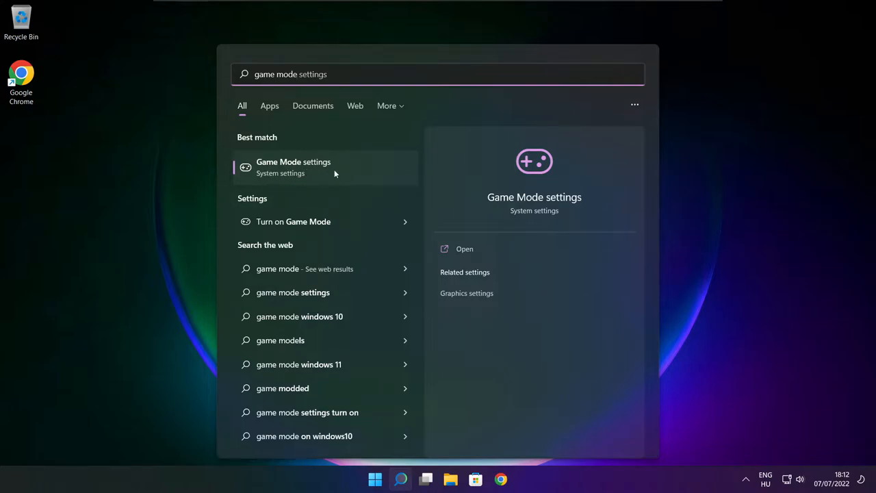
pyautogui.click(293, 167)
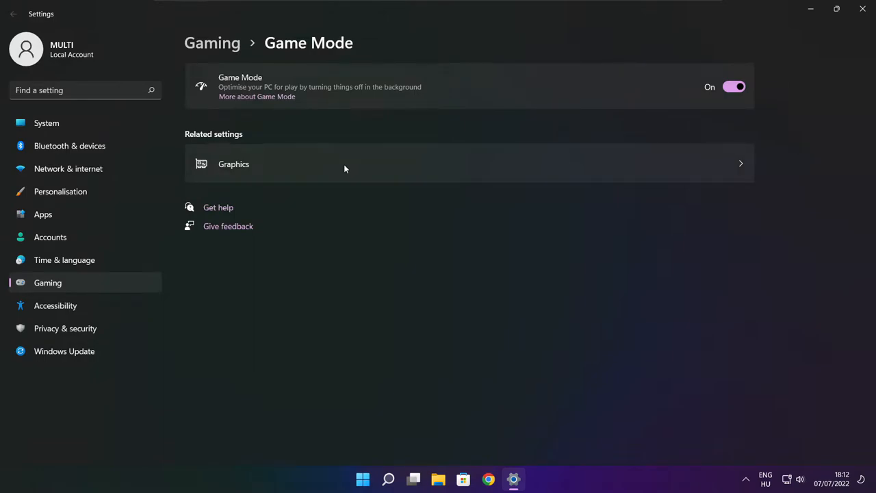
pyautogui.moveTo(249, 95)
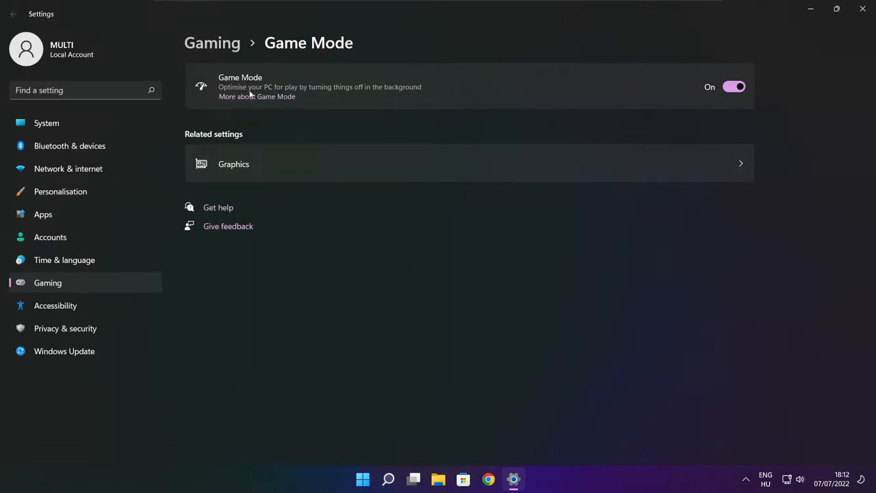
pyautogui.moveTo(724, 120)
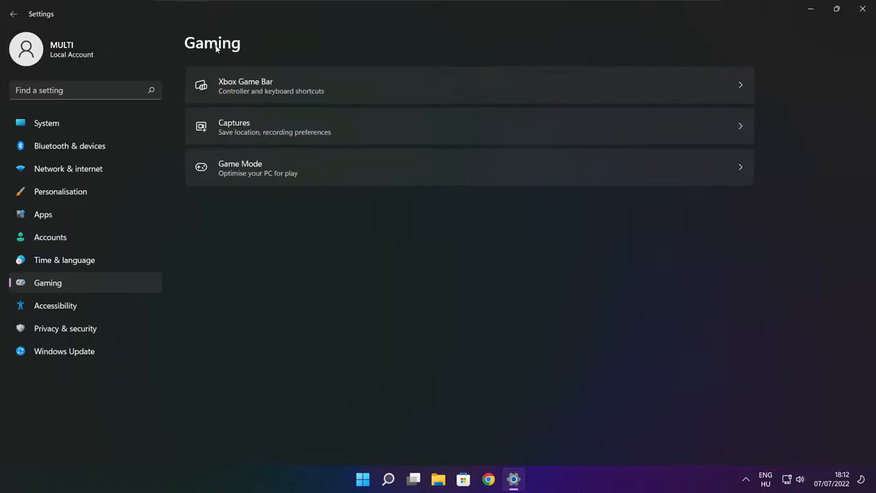
pyautogui.moveTo(374, 93)
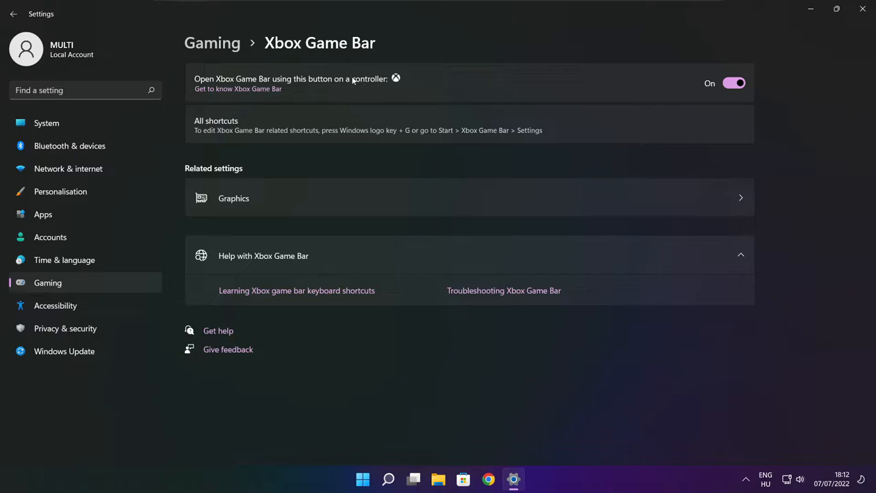
# Turn off the controller-button shortcut for Xbox Game Bar, close Settings and bring up the Start quick-link menu.
pyautogui.click(733, 84)
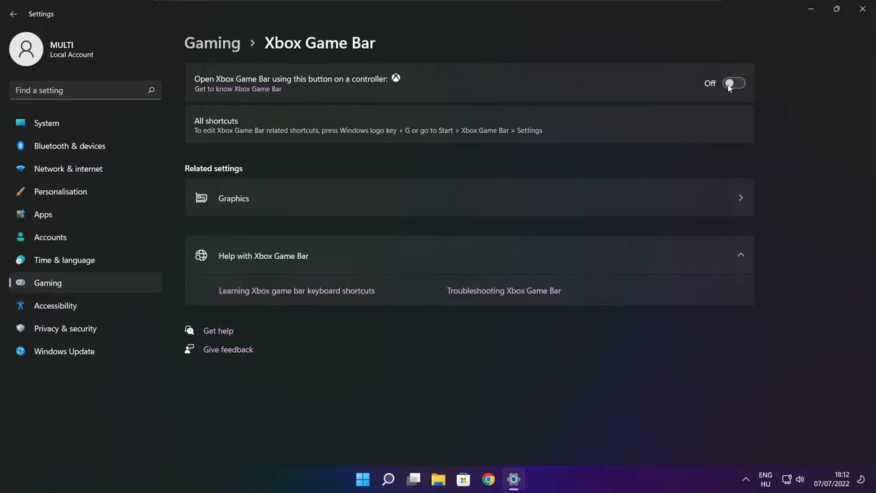
pyautogui.moveTo(737, 98)
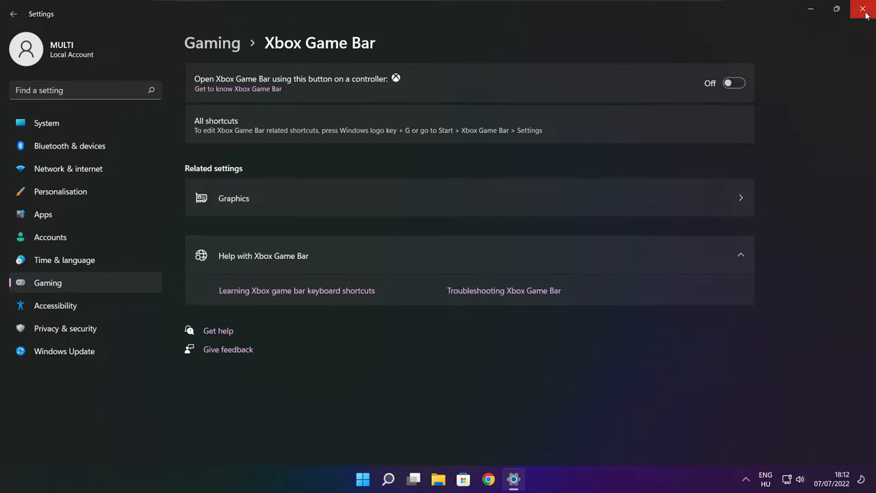
pyautogui.click(862, 9)
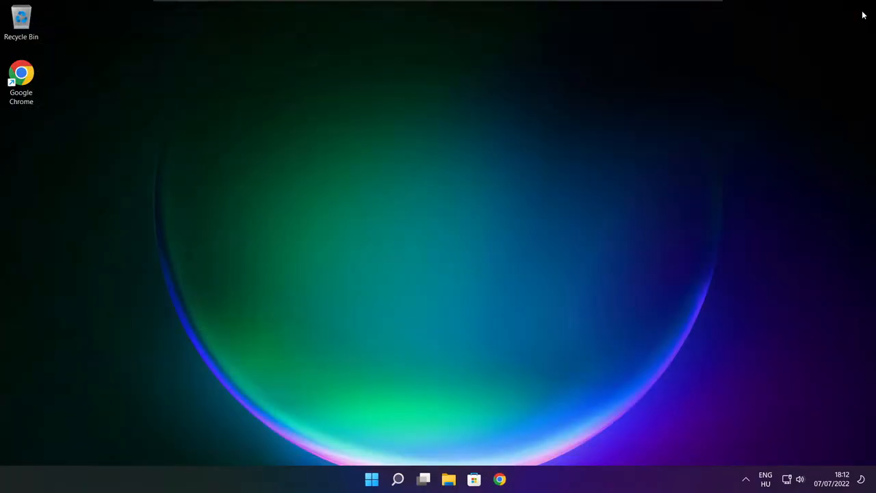
pyautogui.moveTo(441, 258)
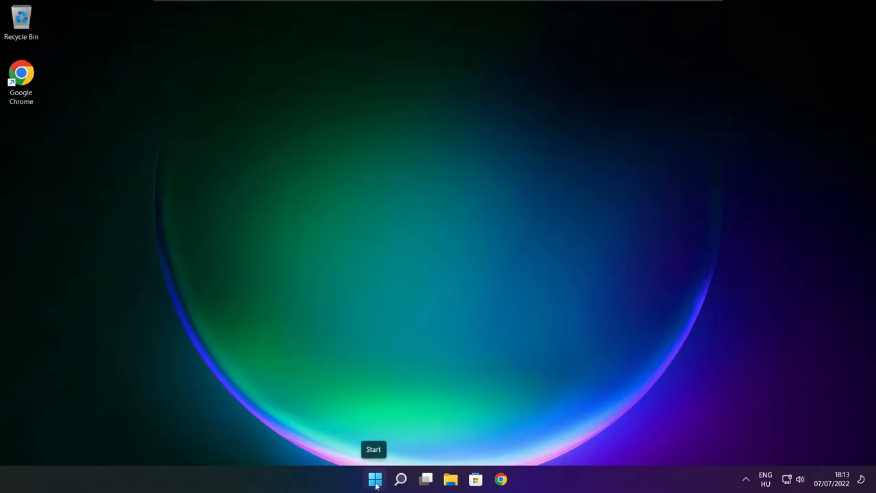
pyautogui.rightClick(375, 479)
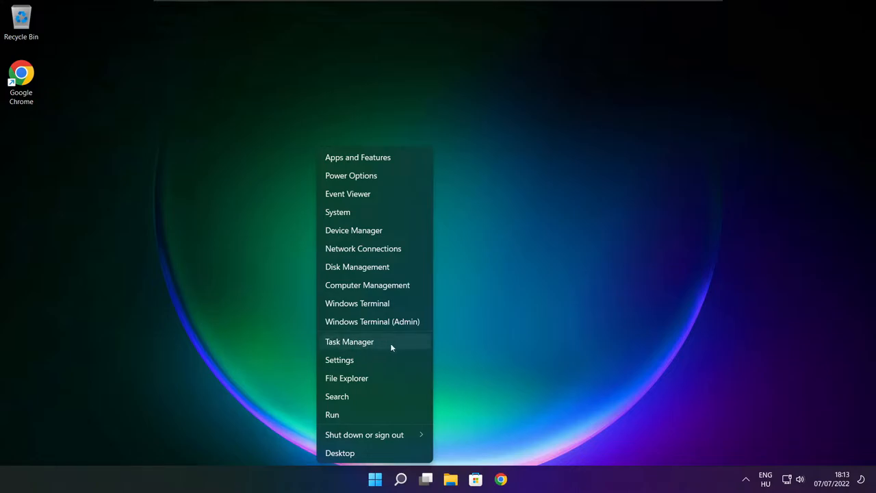
pyautogui.moveTo(378, 342)
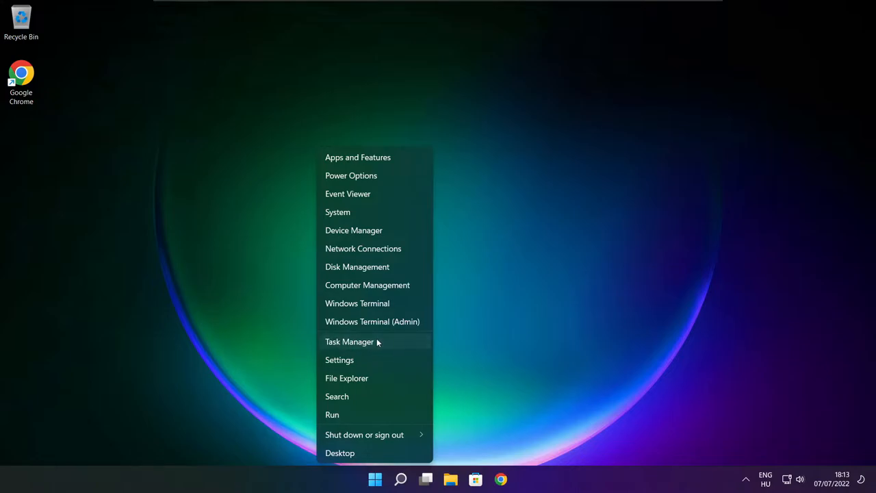
# Launch Task Manager from the Start quick-link menu.
pyautogui.click(349, 342)
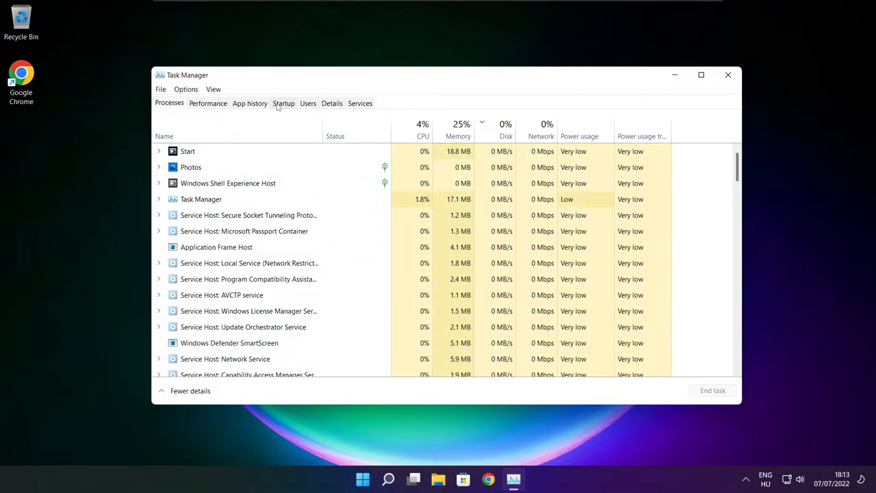
# Disable Cortana, Microsoft Edge, Teams and Terminal as startup apps, then close Task Manager.
pyautogui.click(284, 104)
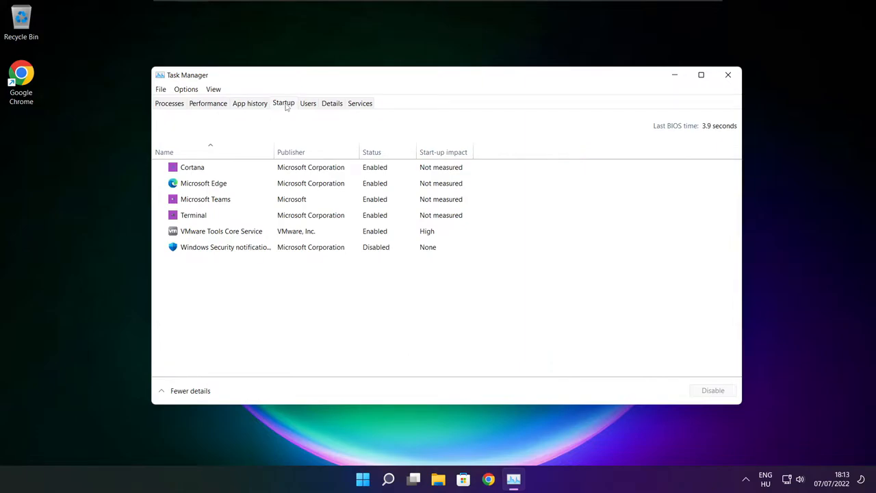
pyautogui.click(192, 167)
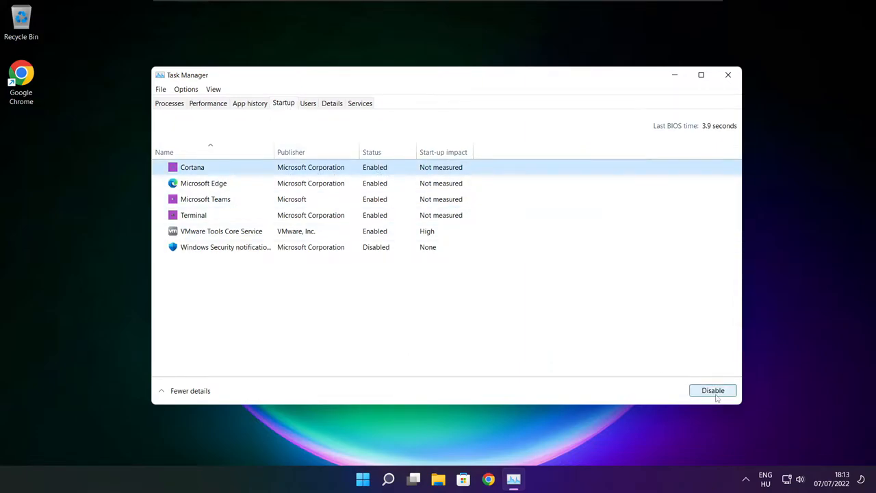
pyautogui.click(712, 391)
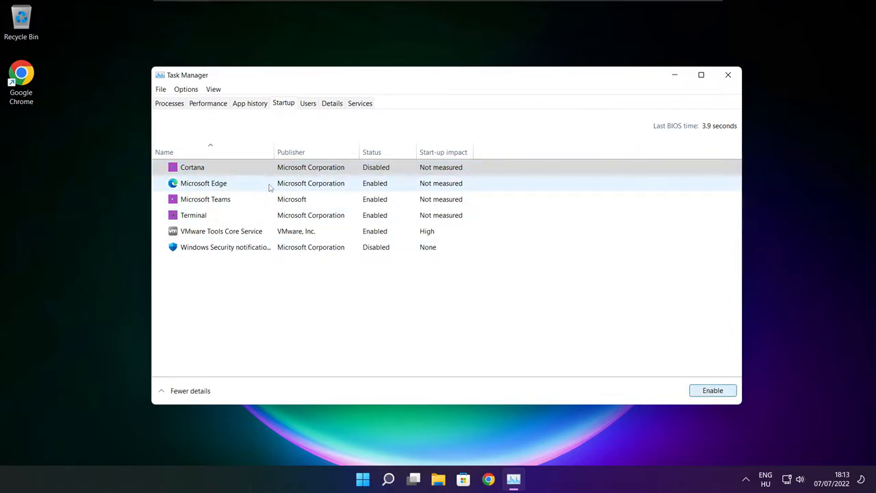
pyautogui.click(202, 183)
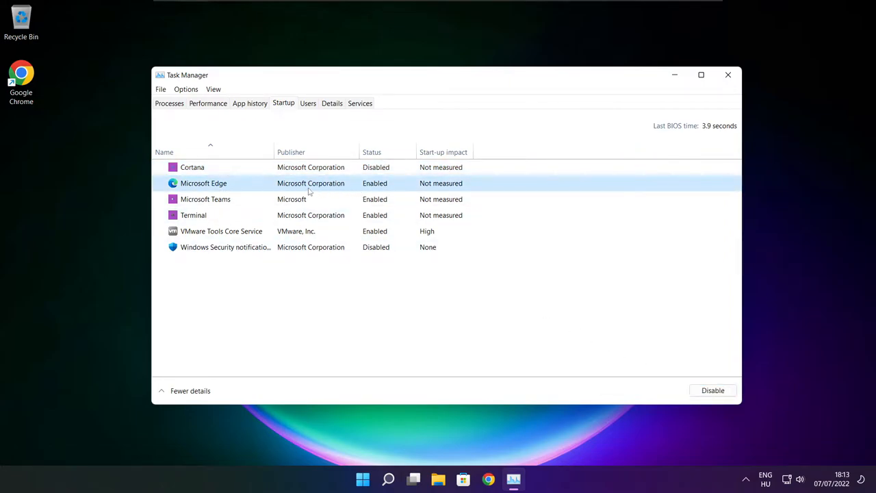
pyautogui.click(222, 230)
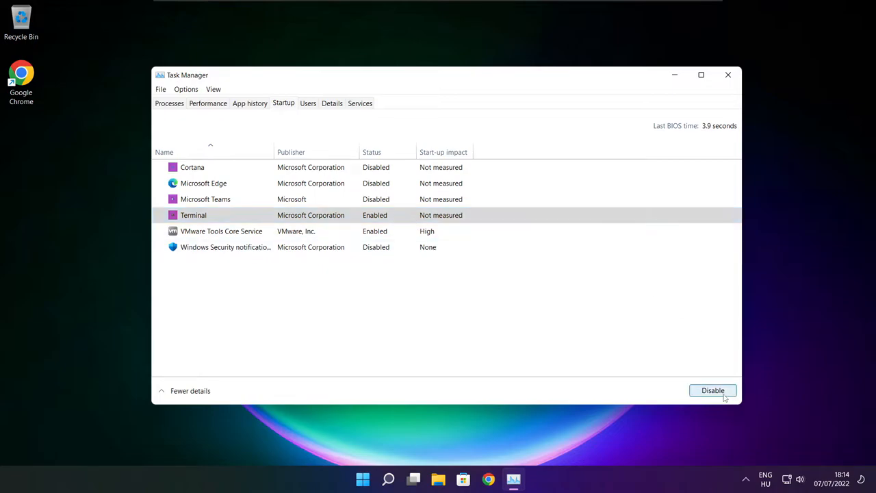
pyautogui.click(711, 390)
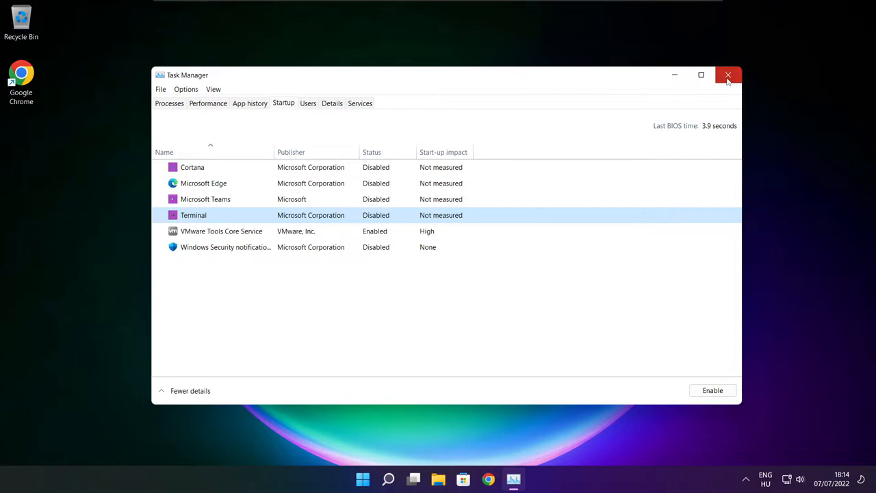
pyautogui.click(728, 74)
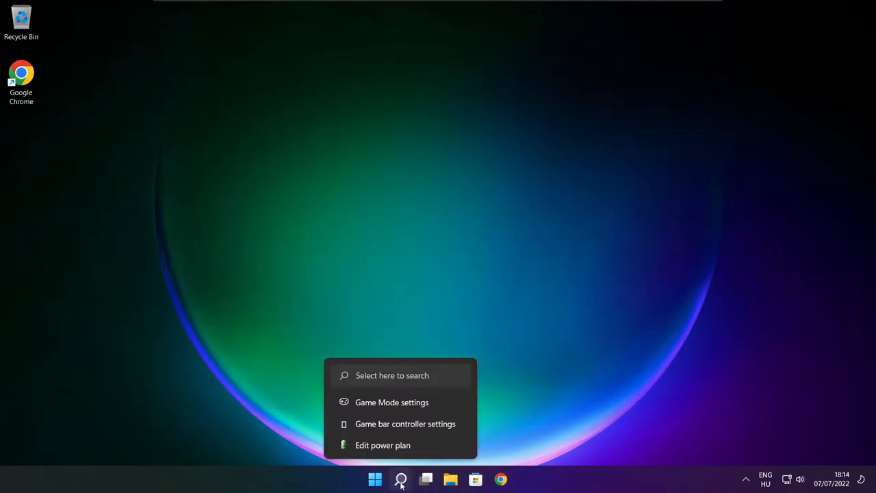
# Search Windows for 'optimise' to find Defragment and Optimise Drives.
pyautogui.click(400, 479)
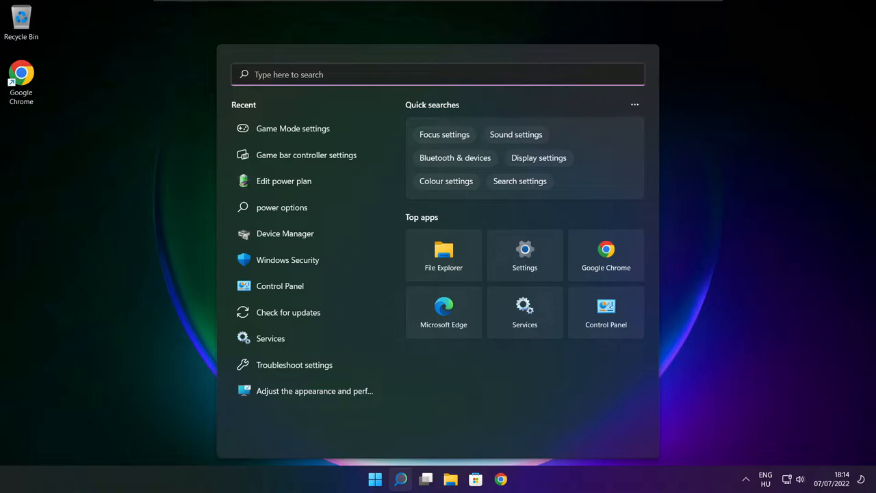
pyautogui.write('optimise')
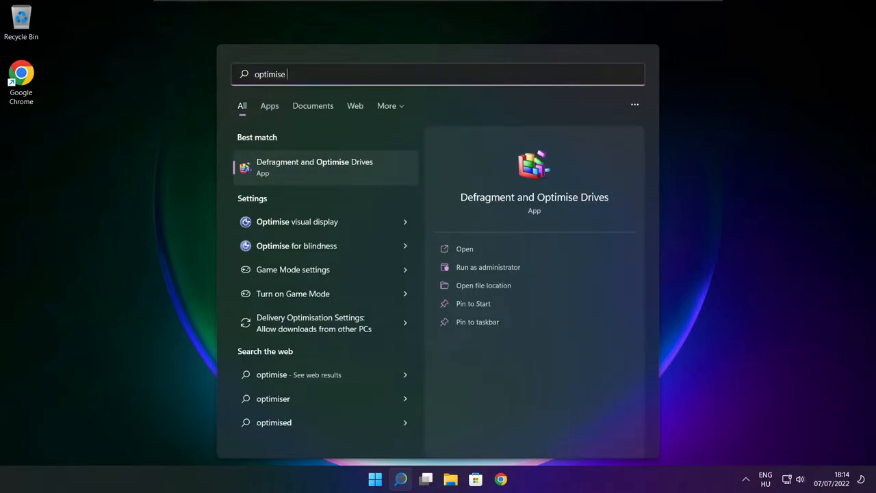
pyautogui.moveTo(364, 183)
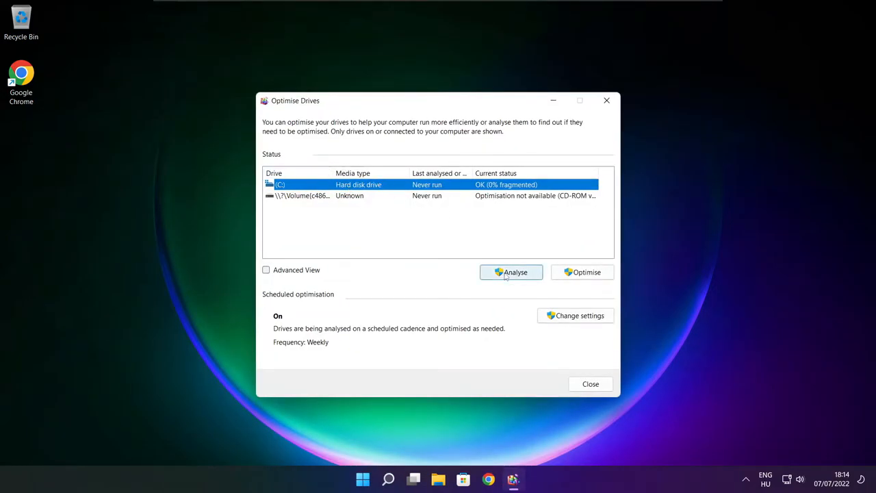
# Analyse drive C: (0% fragmented) and start optimising it.
pyautogui.click(511, 271)
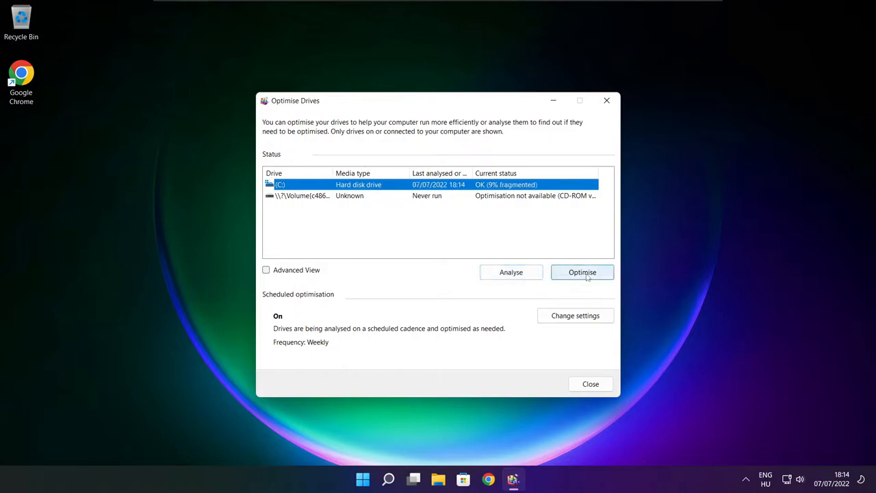
pyautogui.click(582, 271)
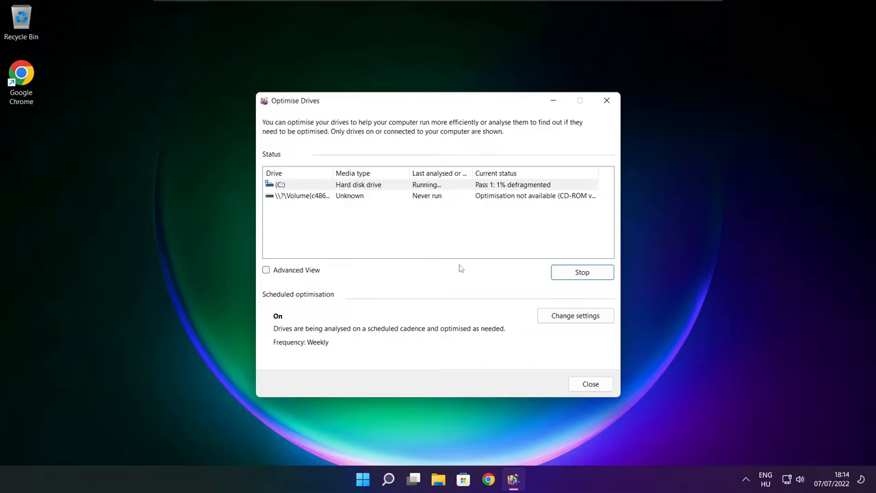
pyautogui.click(590, 384)
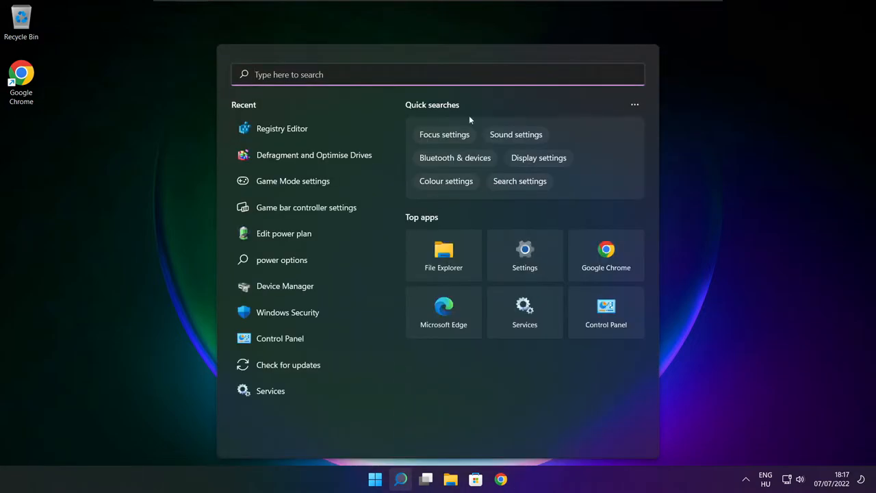
# Find 'updates' via Search, confirm Windows Update shows the PC up to date, then close Settings.
pyautogui.write('updates')
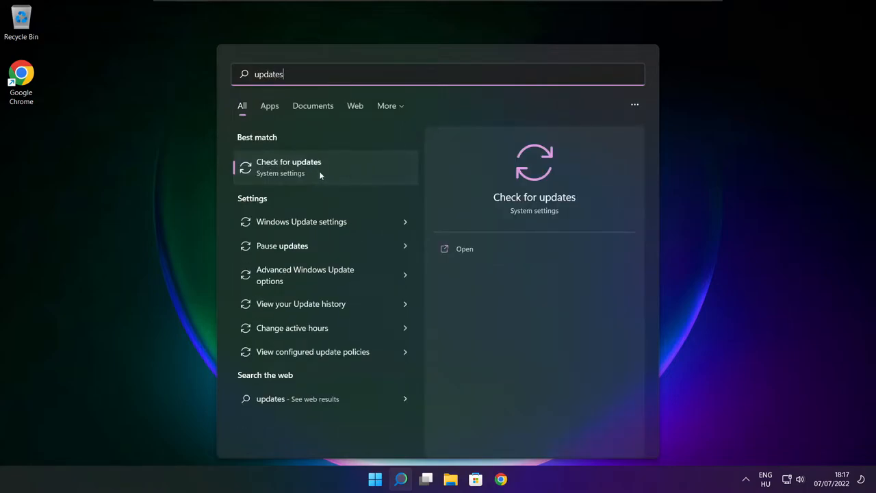
pyautogui.click(287, 167)
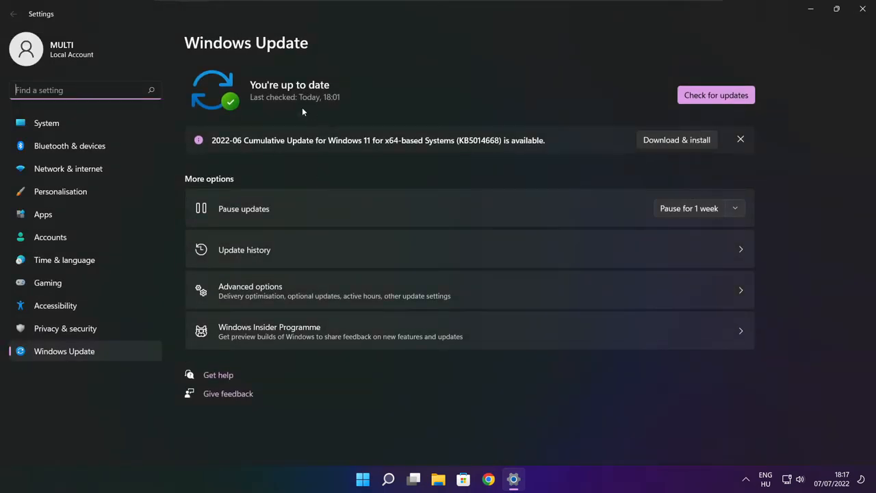
pyautogui.click(716, 96)
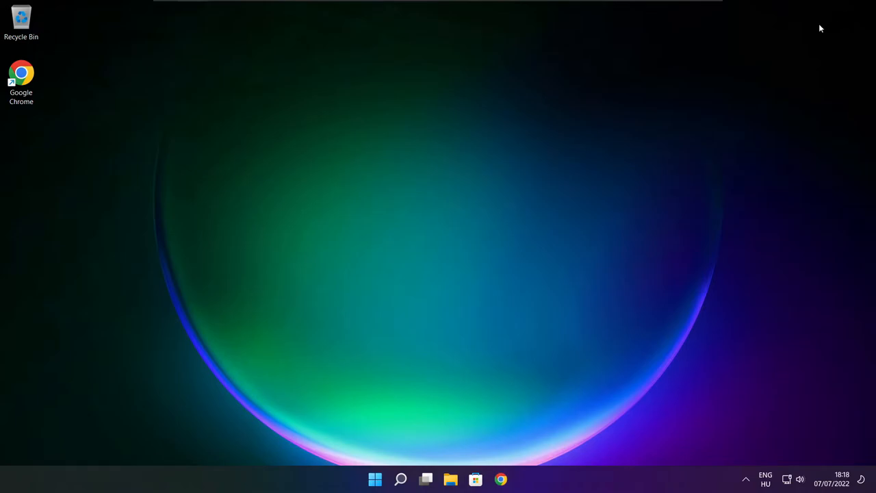
# Search 'regedit' from the taskbar and launch Registry Editor.
pyautogui.click(400, 479)
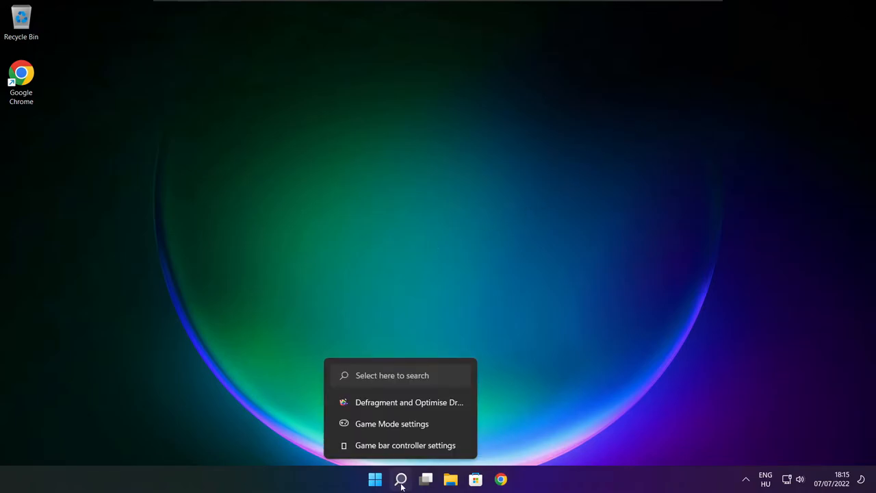
pyautogui.click(399, 479)
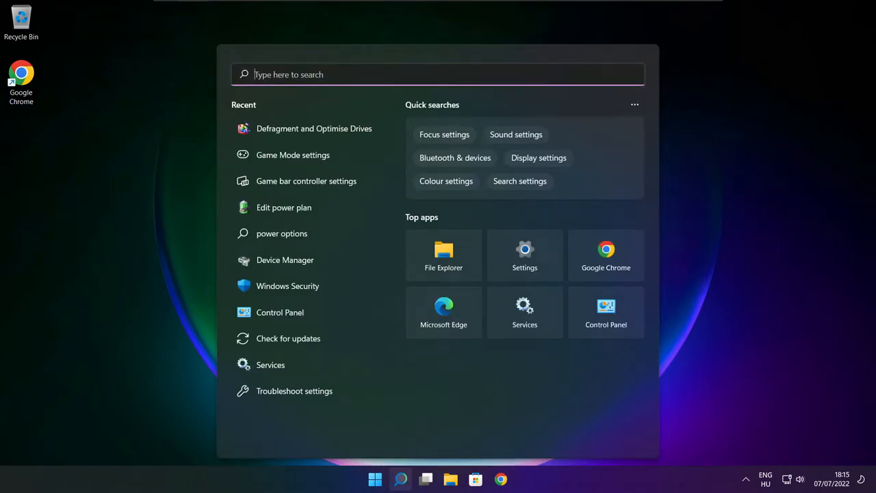
pyautogui.write('regedit')
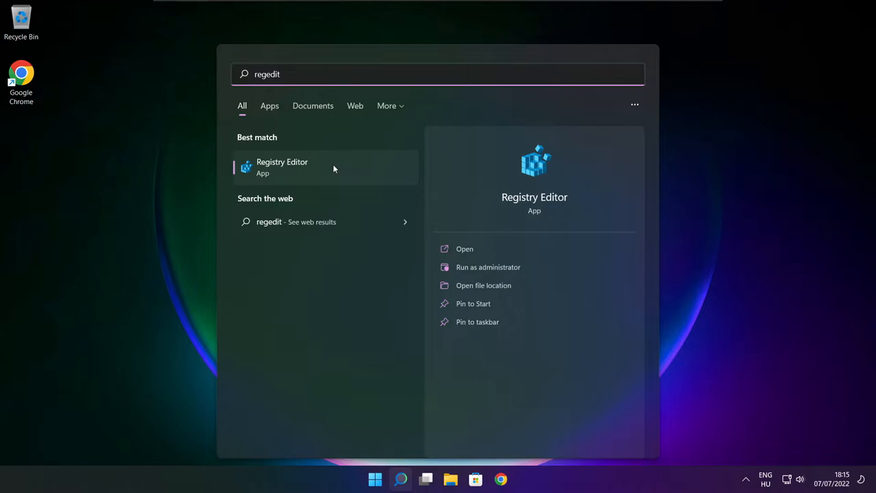
pyautogui.click(282, 167)
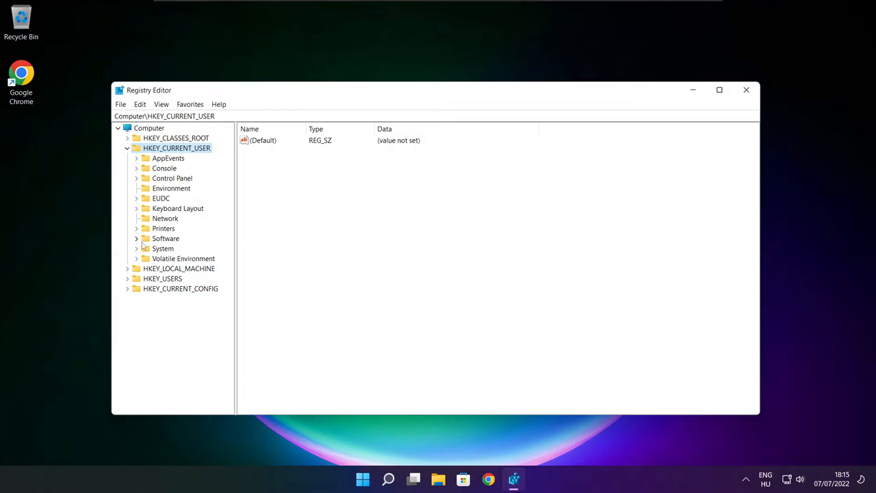
# Navigate to HKEY_CURRENT_USER\System\GameConfigStore and select GameDVR_Enabled.
pyautogui.click(163, 249)
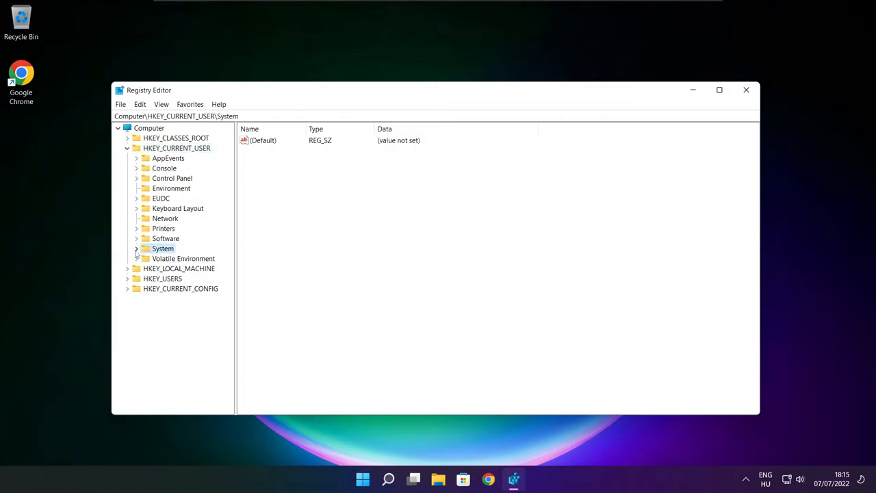
pyautogui.click(136, 249)
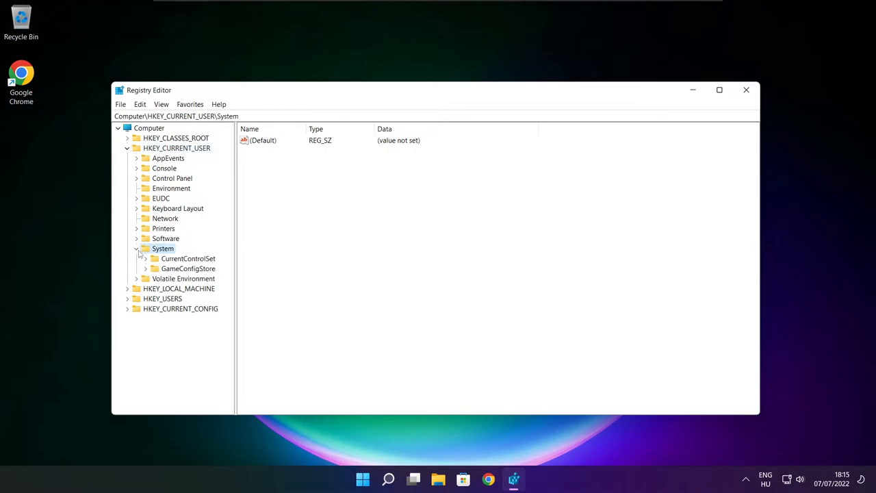
pyautogui.click(187, 267)
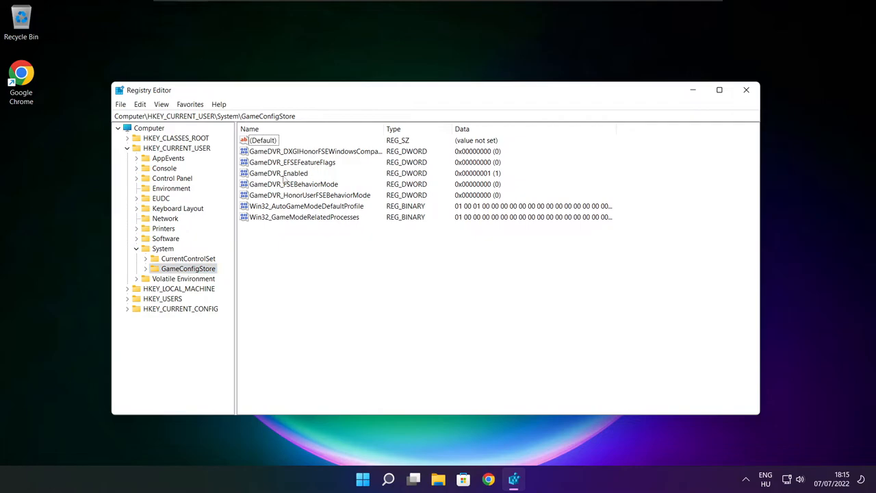
pyautogui.click(279, 172)
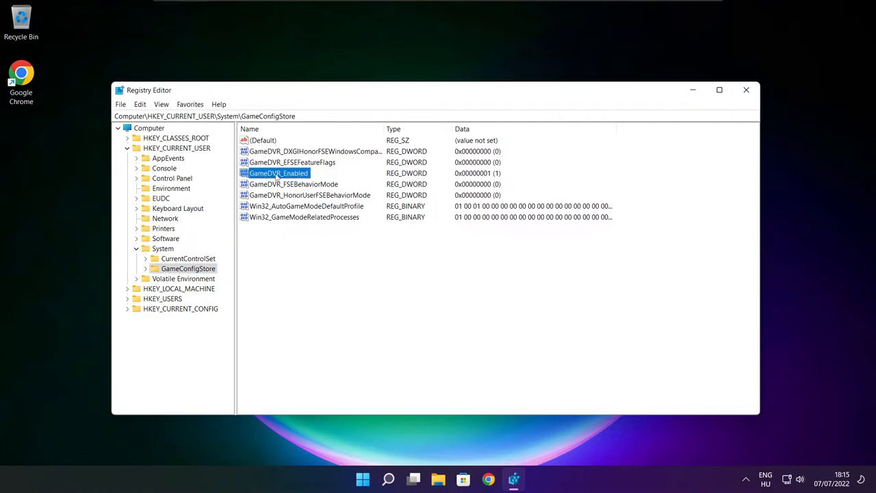
# Set GameDVR_Enabled's value data to 0 and collapse HKEY_CURRENT_USER.
pyautogui.doubleClick(280, 172)
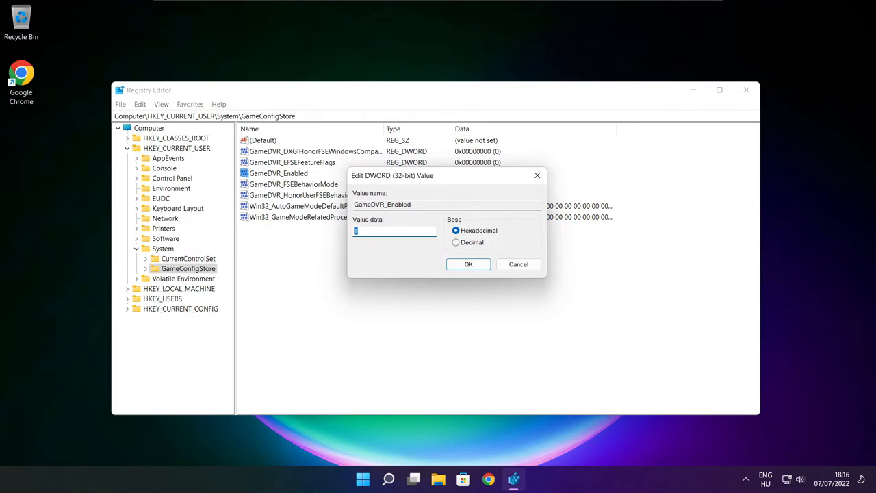
pyautogui.write('0')
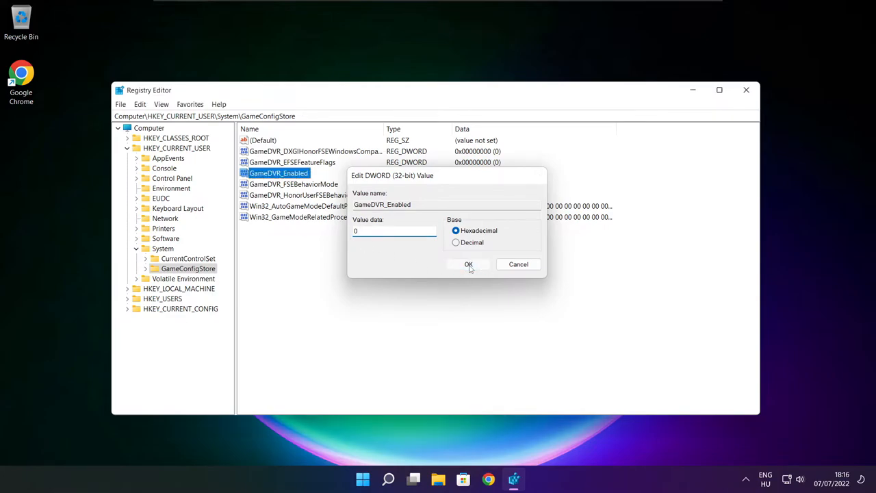
pyautogui.click(468, 264)
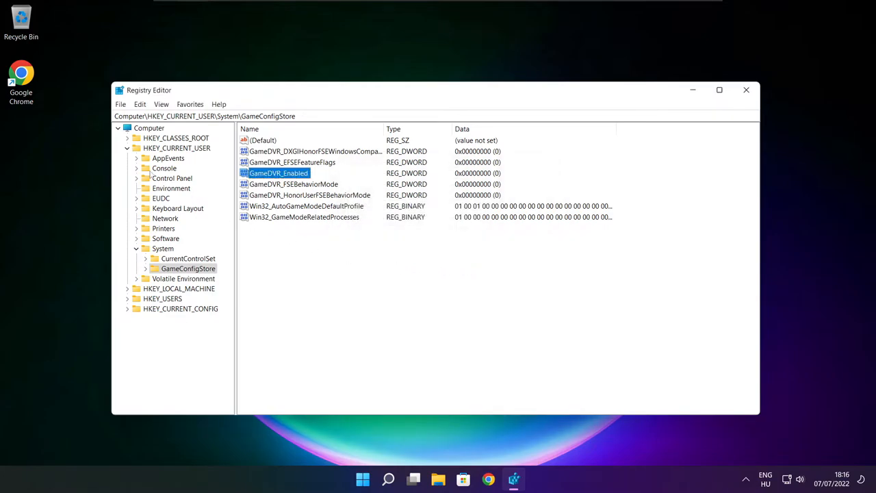
pyautogui.click(128, 147)
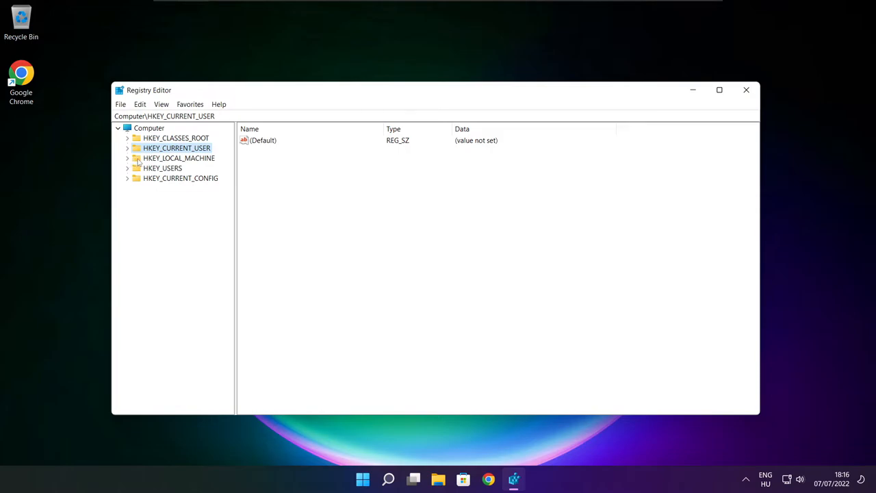
# Expand HKEY_LOCAL_MACHINE\SOFTWARE\Microsoft in the registry tree.
pyautogui.click(178, 159)
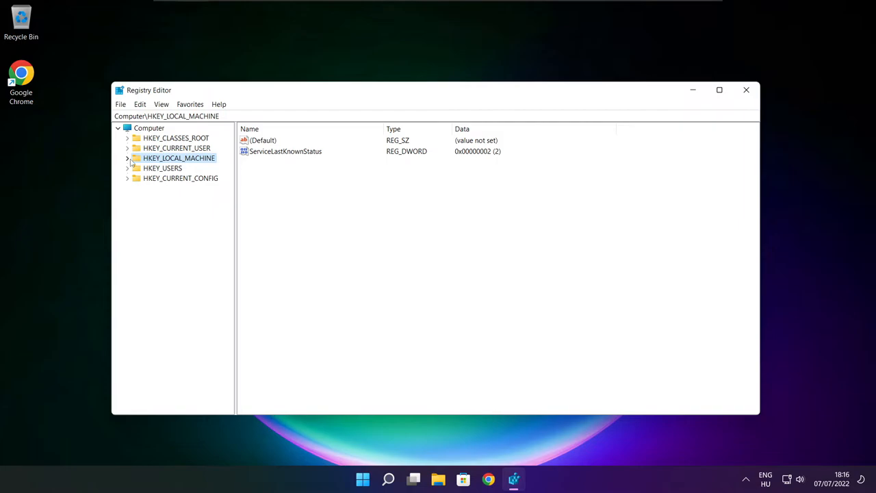
pyautogui.click(127, 159)
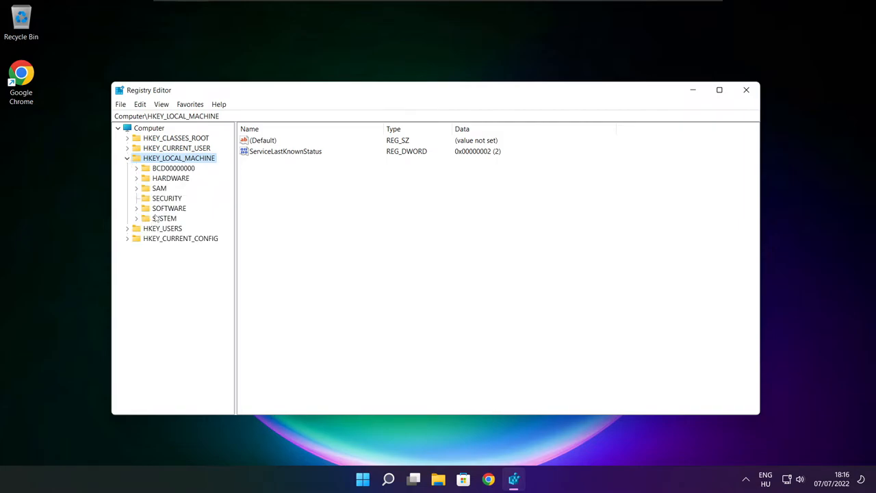
pyautogui.click(169, 208)
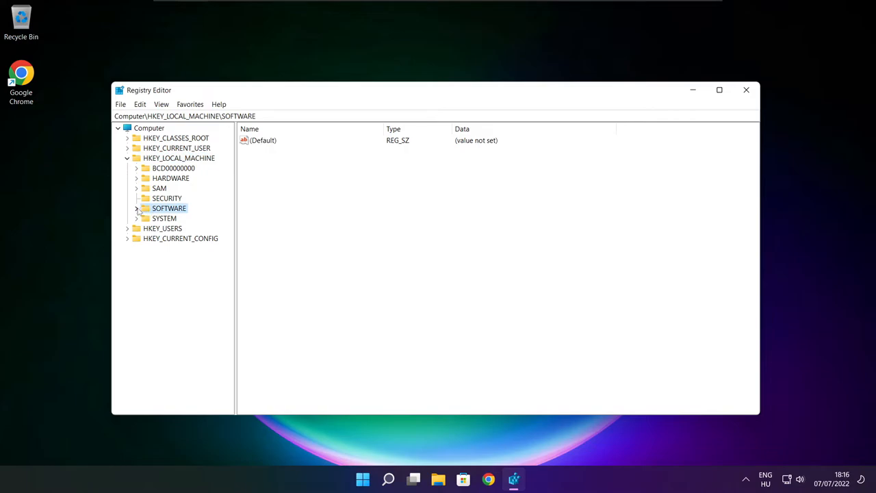
pyautogui.click(137, 208)
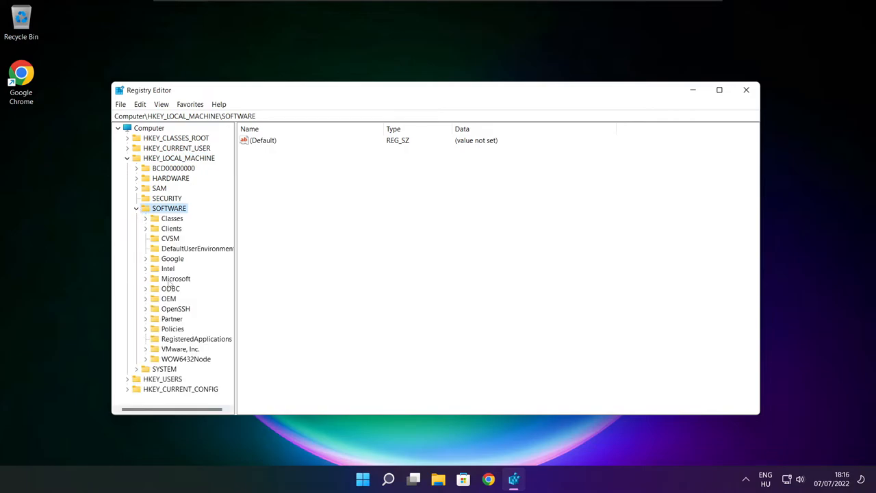
pyautogui.click(175, 279)
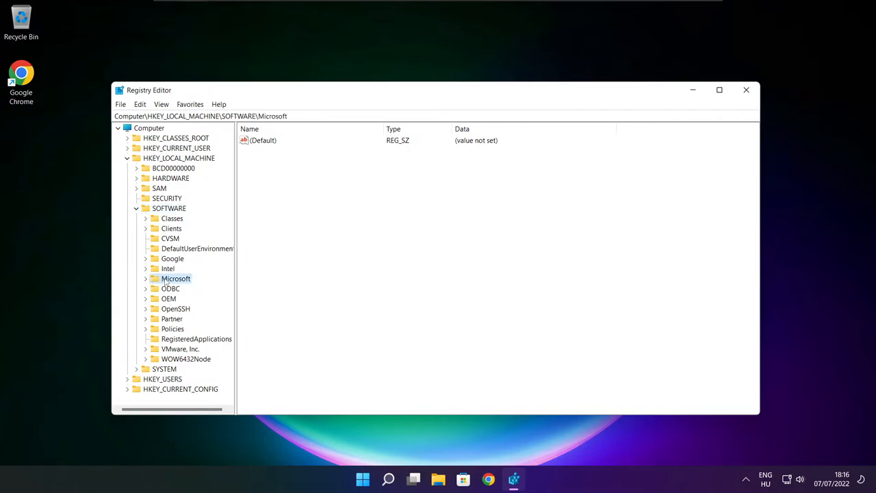
pyautogui.click(145, 279)
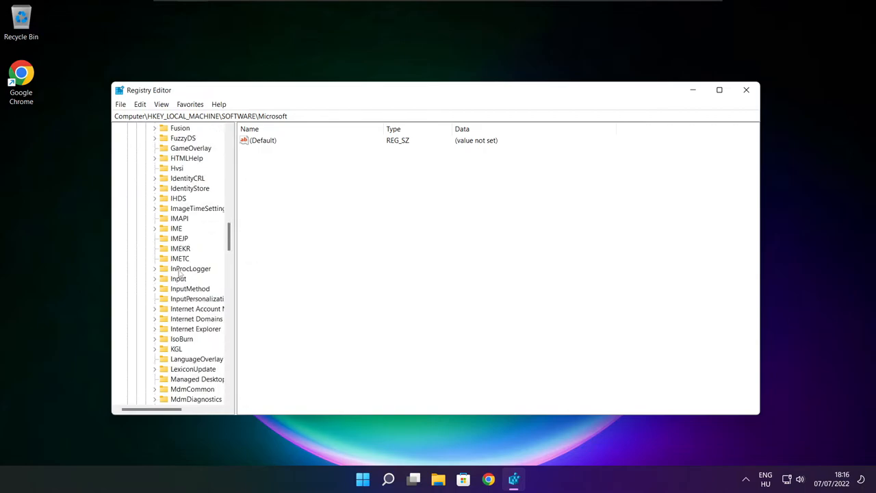
pyautogui.scroll(-3)
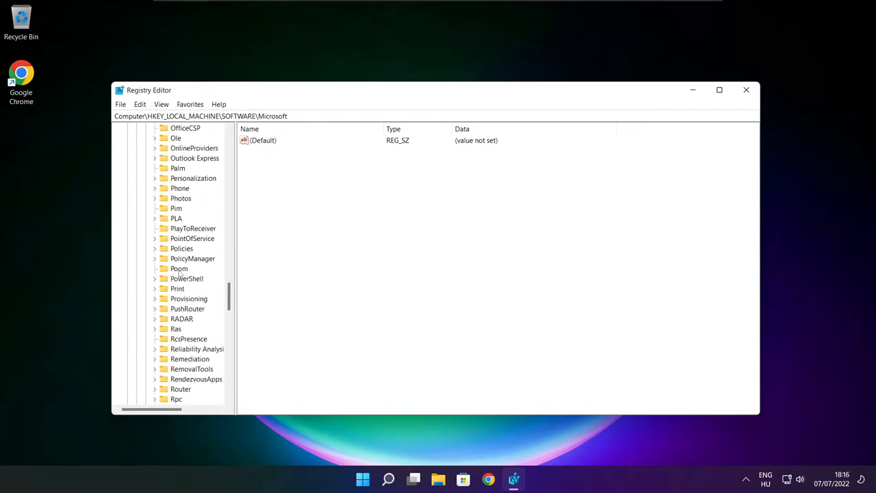
pyautogui.moveTo(183, 268)
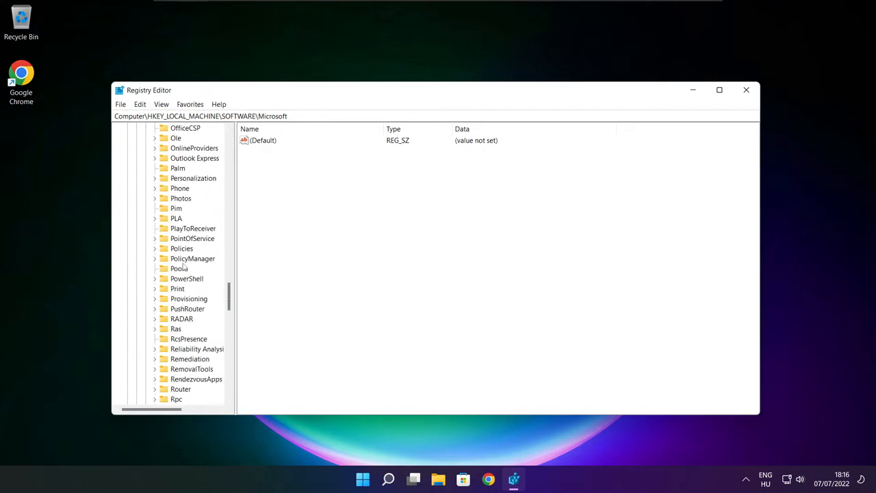
# Expand PolicyManager\default to reveal its policy areas.
pyautogui.click(192, 258)
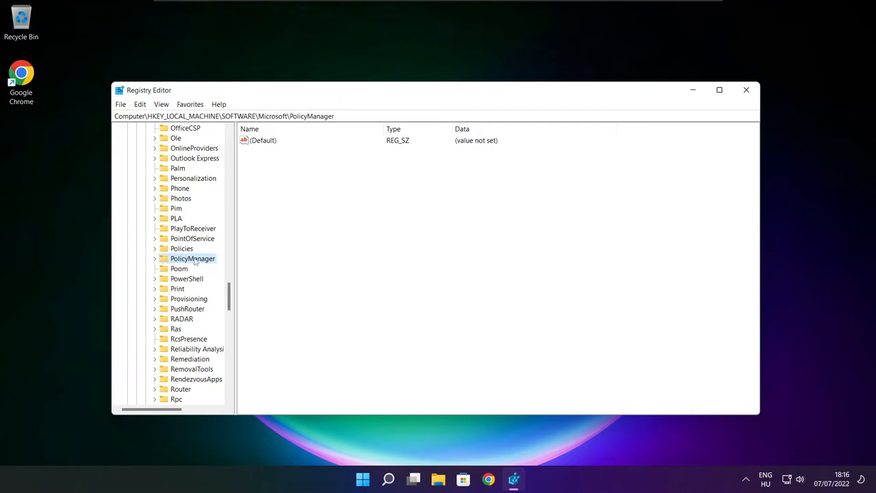
pyautogui.click(155, 258)
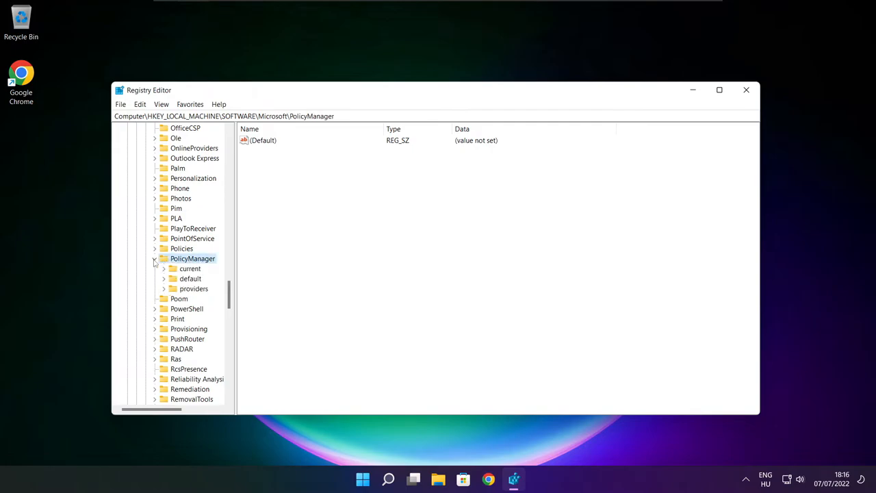
pyautogui.click(190, 279)
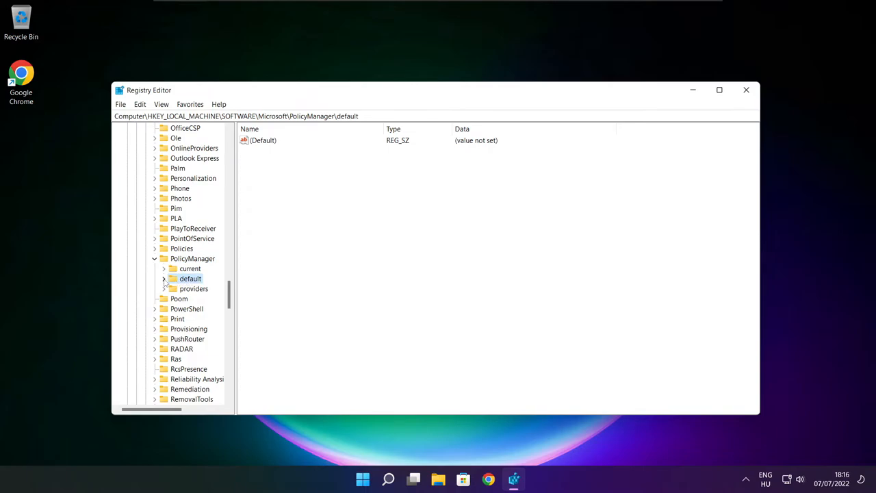
pyautogui.click(165, 278)
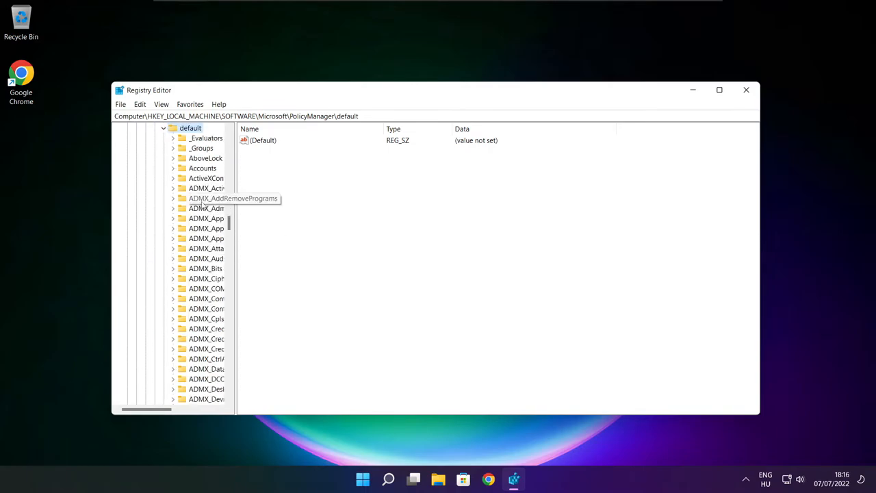
pyautogui.scroll(-3)
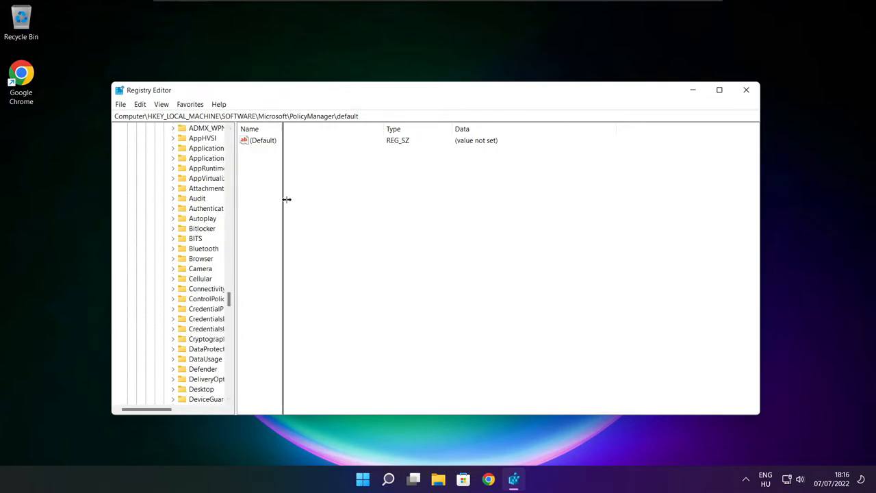
# Open ApplicationManagement\AllowGameDVR and select its 'value' entry (currently 1).
pyautogui.click(226, 188)
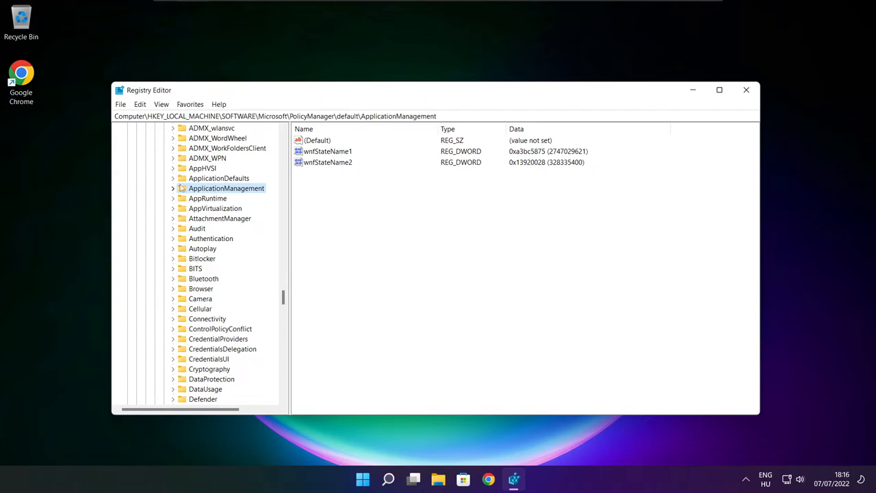
pyautogui.moveTo(175, 190)
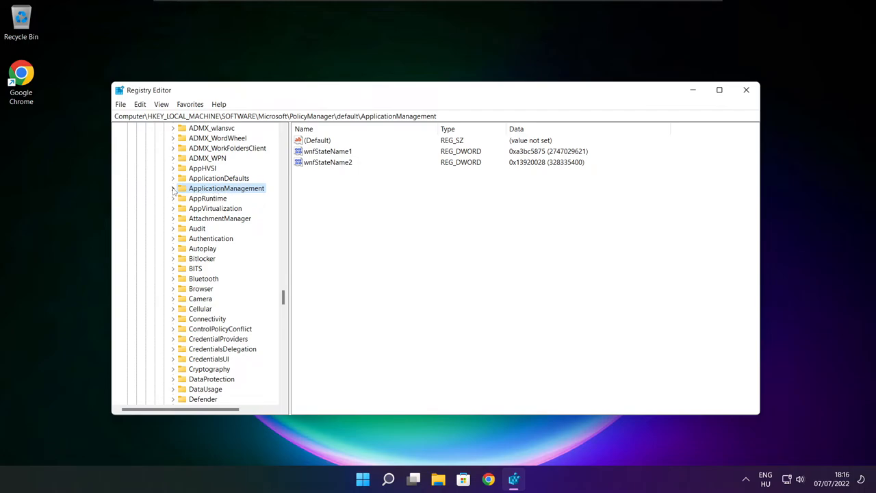
pyautogui.click(172, 189)
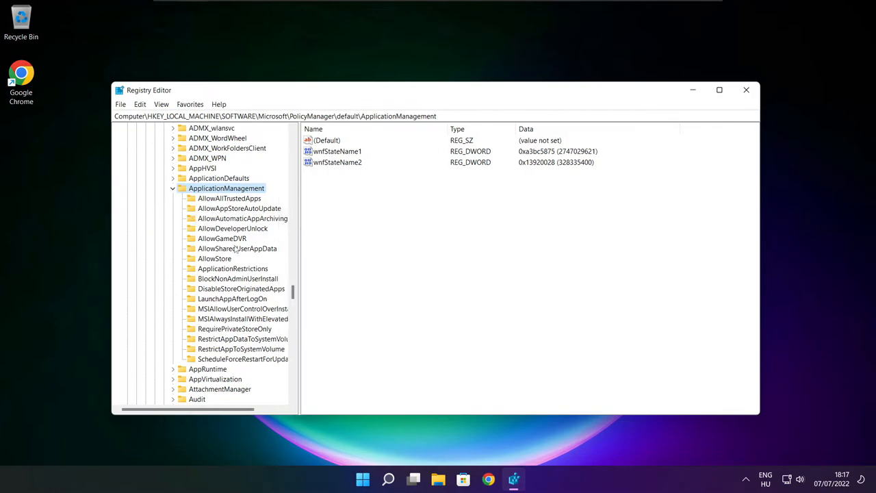
pyautogui.click(222, 238)
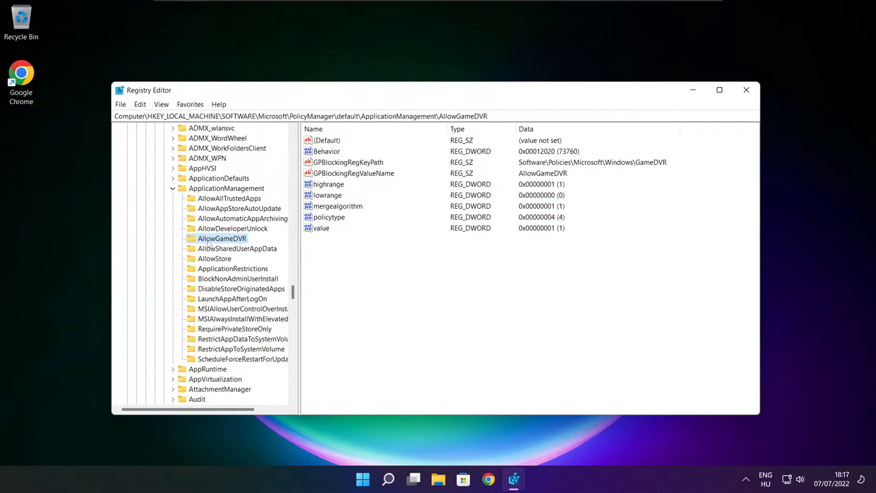
pyautogui.moveTo(295, 240)
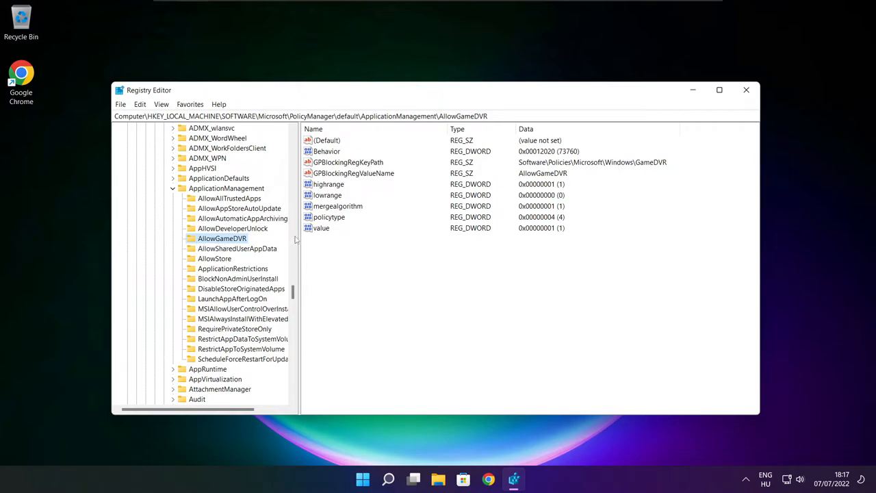
pyautogui.click(321, 227)
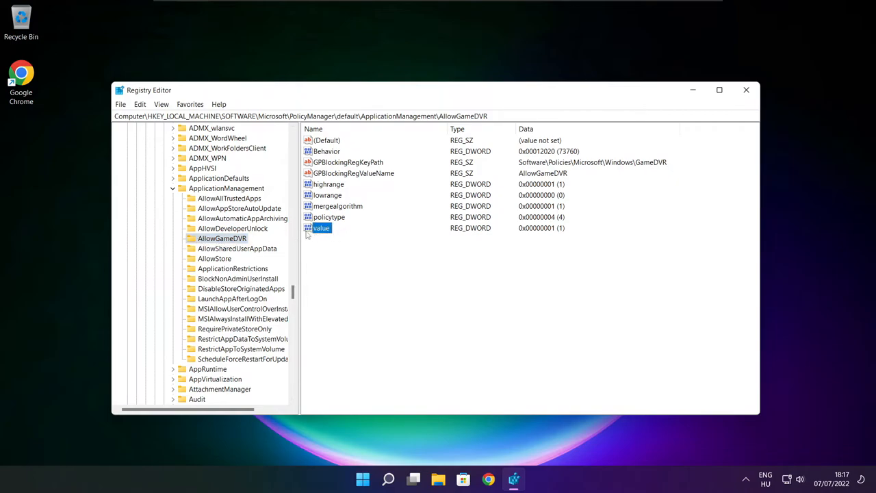
# Set AllowGameDVR's value entry to 0 and close Registry Editor.
pyautogui.doubleClick(320, 228)
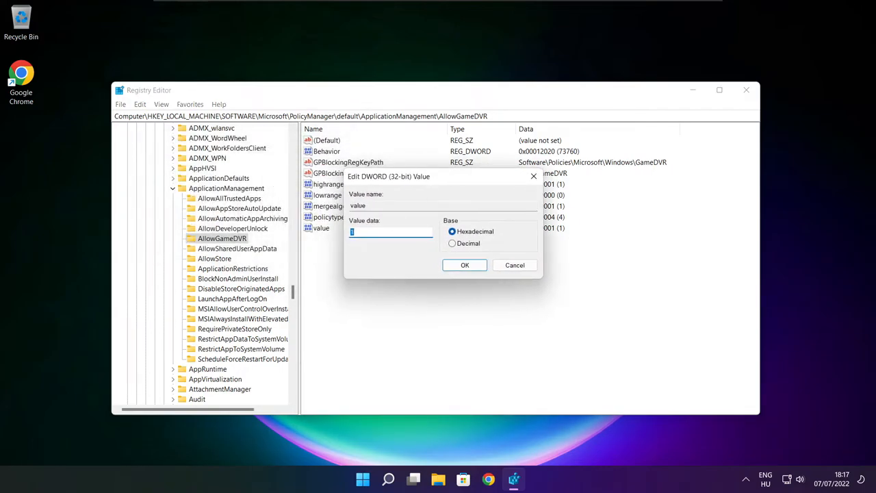
pyautogui.write('0')
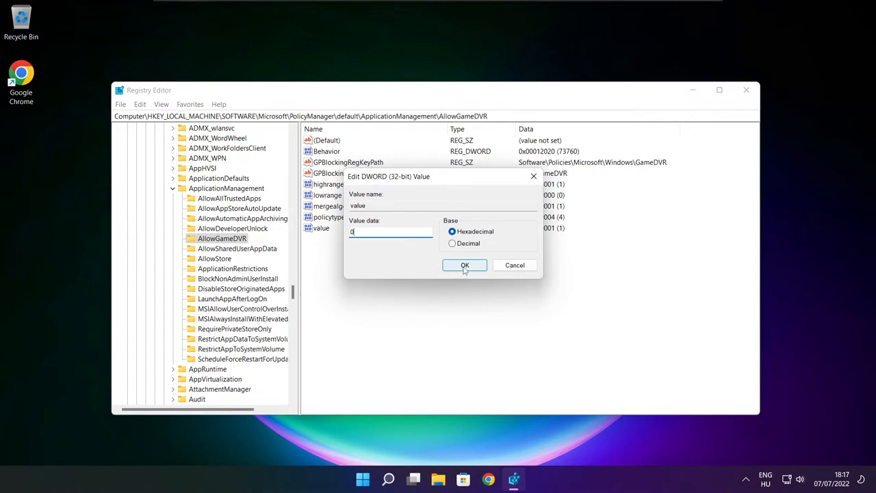
pyautogui.click(466, 266)
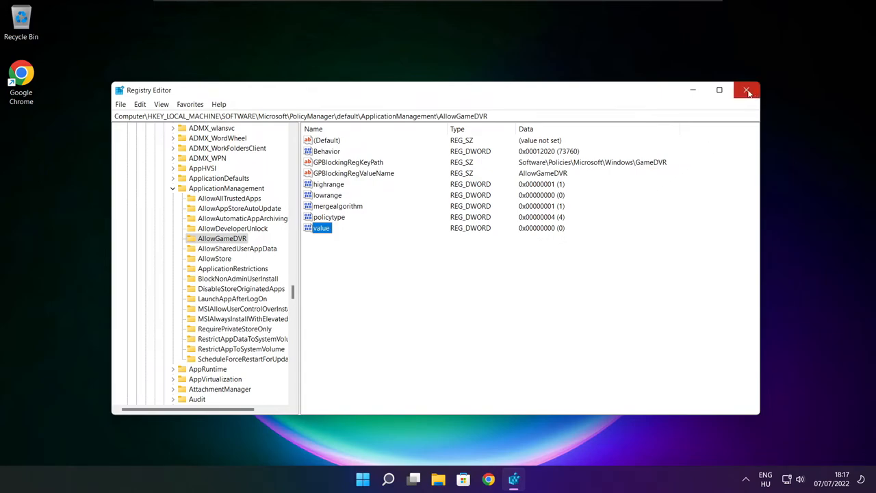
pyautogui.click(747, 90)
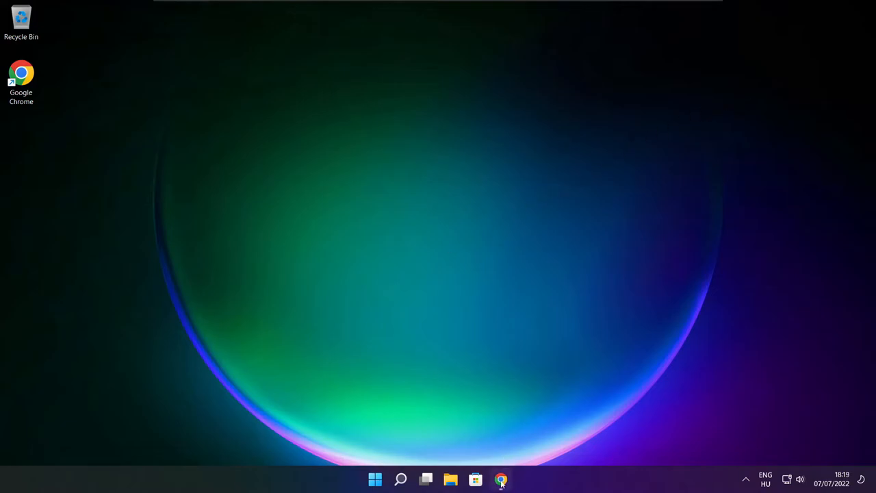
# Download the DirectX End-User Runtime Web Installer from Microsoft Download Center in Chrome.
pyautogui.click(501, 479)
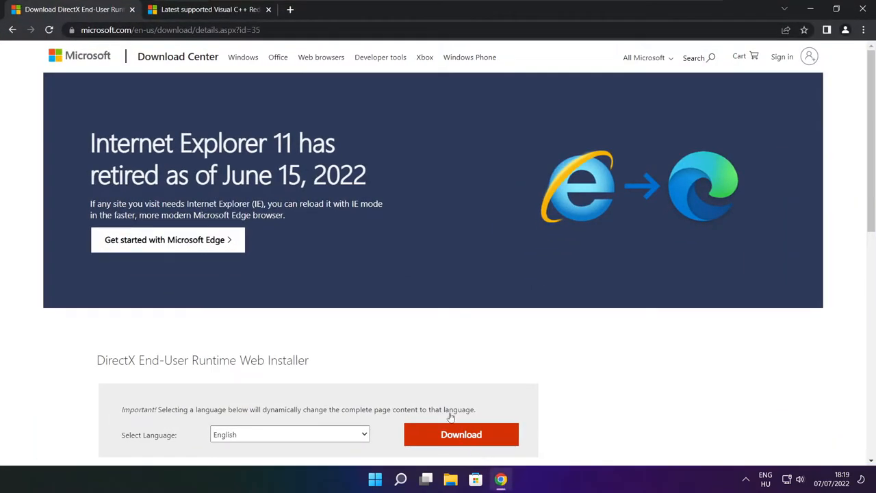
pyautogui.click(170, 30)
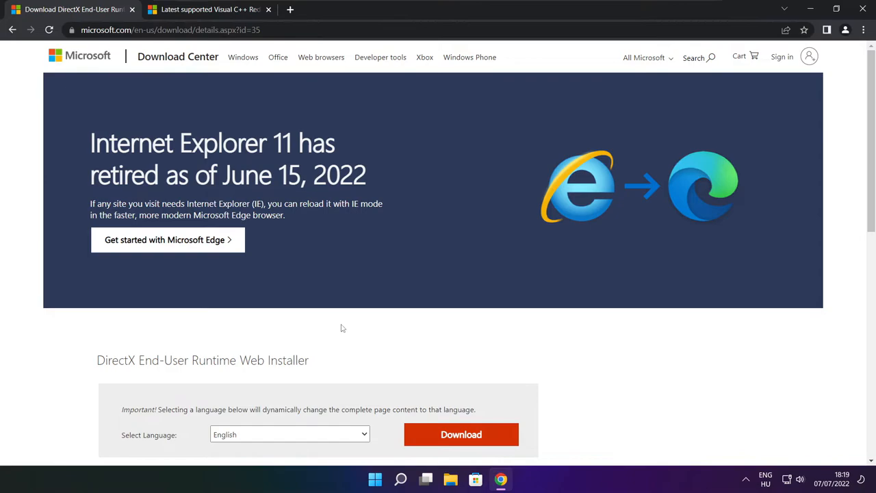
pyautogui.scroll(-3)
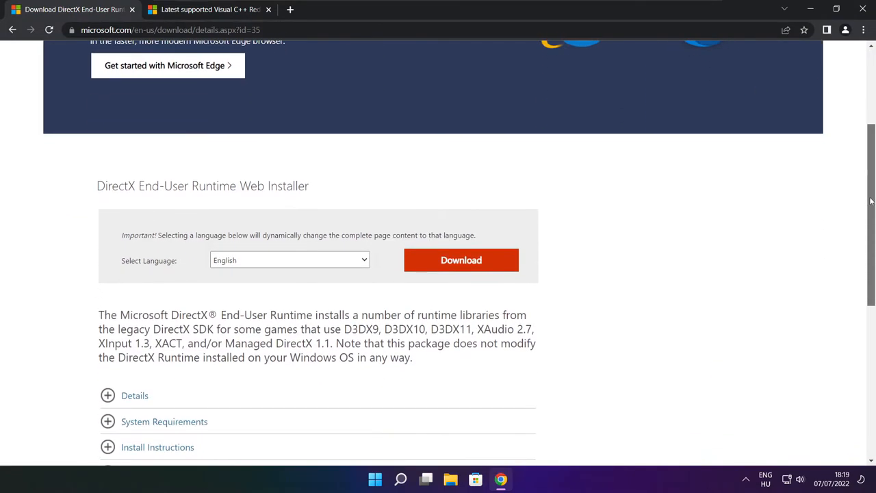
pyautogui.moveTo(372, 194)
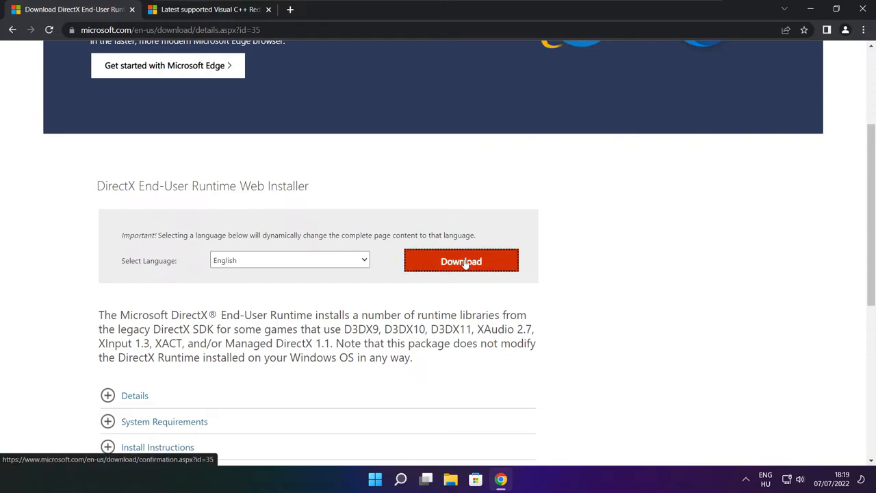
pyautogui.click(460, 260)
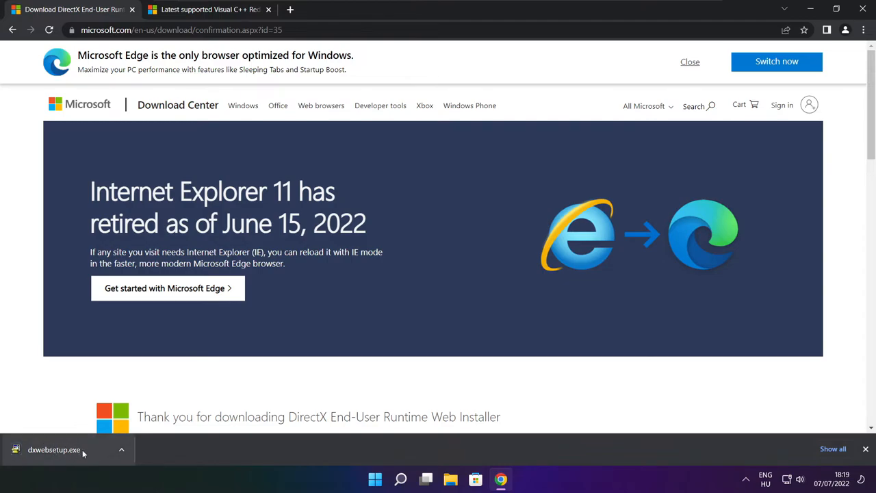
# Run the downloaded dxwebsetup.exe from the download bar.
pyautogui.click(61, 449)
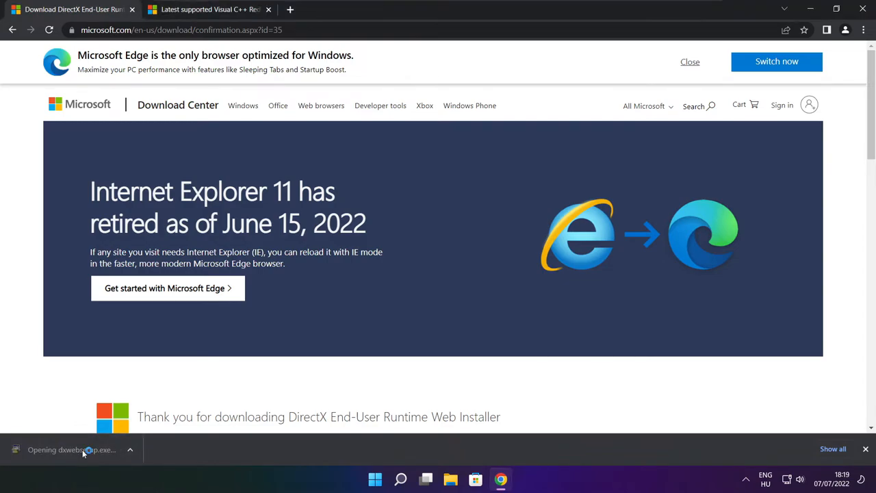
pyautogui.click(69, 449)
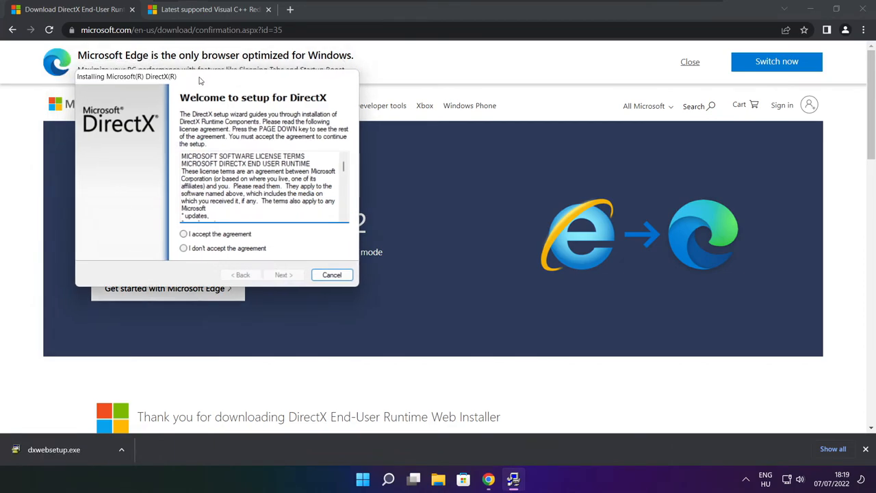
# Accept the DirectX license agreement and untick Install the Bing Bar.
pyautogui.moveTo(126, 77); pyautogui.dragTo(345, 128)
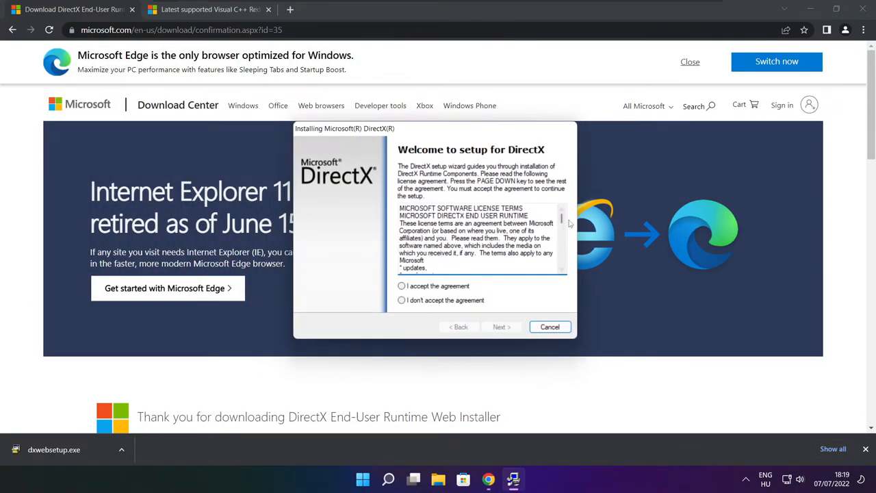
pyautogui.scroll(-3)
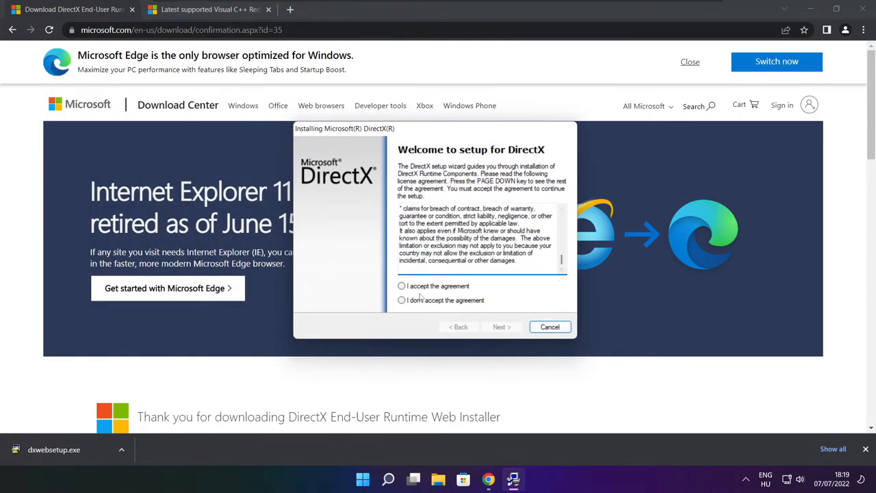
pyautogui.click(501, 326)
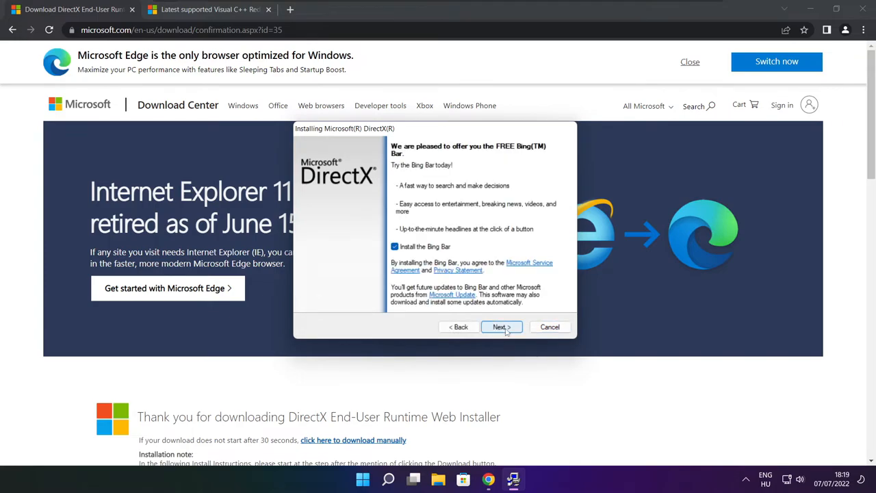
pyautogui.click(394, 246)
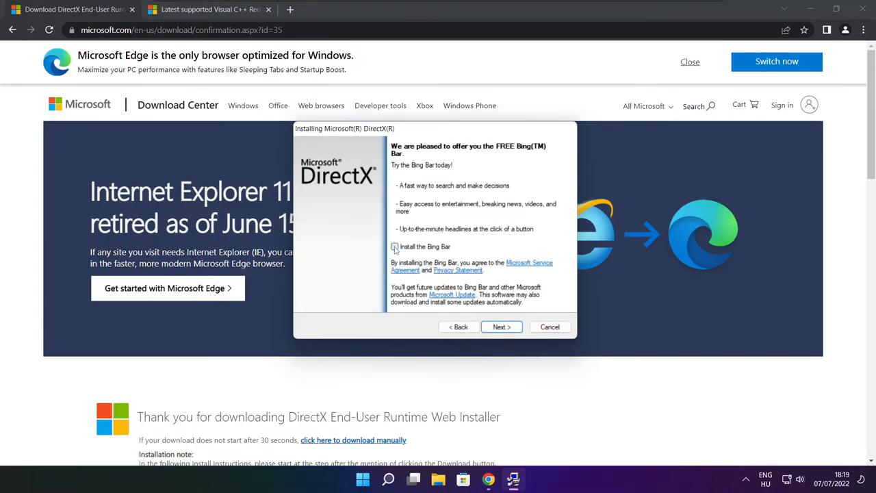
# Install the DirectX runtime components and finish the completed installer.
pyautogui.click(501, 326)
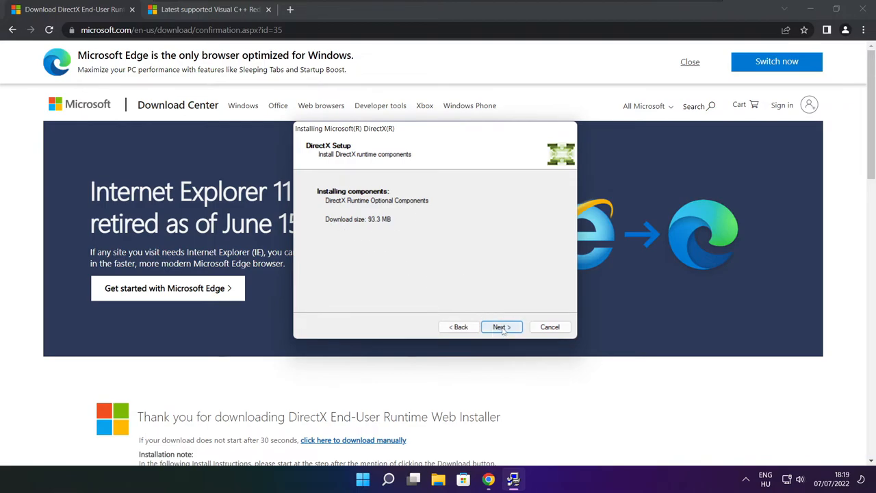
pyautogui.click(501, 325)
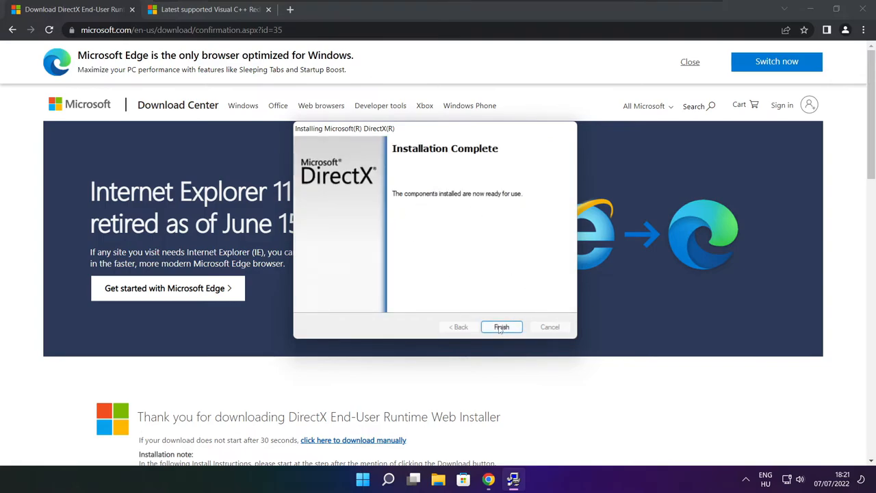
pyautogui.click(501, 326)
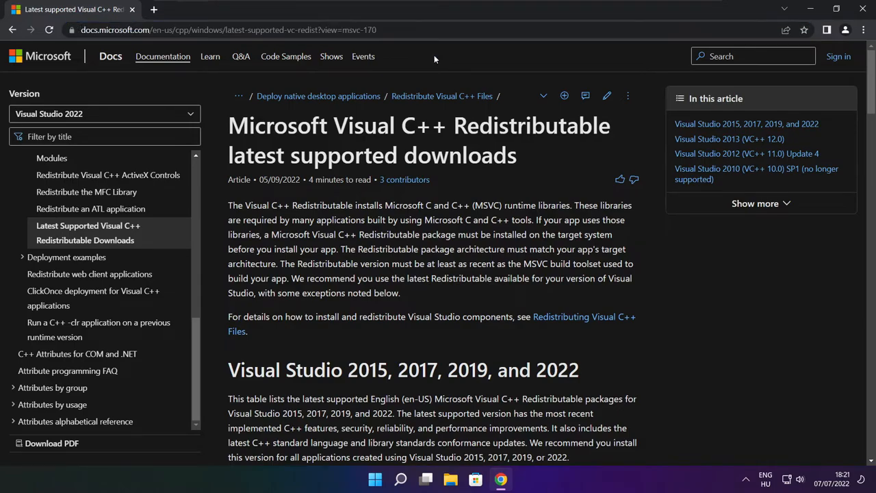
# Download the ARM64, x86 and x64 Visual C++ 2015–2022 Redistributables and launch VC_redist.arm64.exe.
pyautogui.scroll(-3)
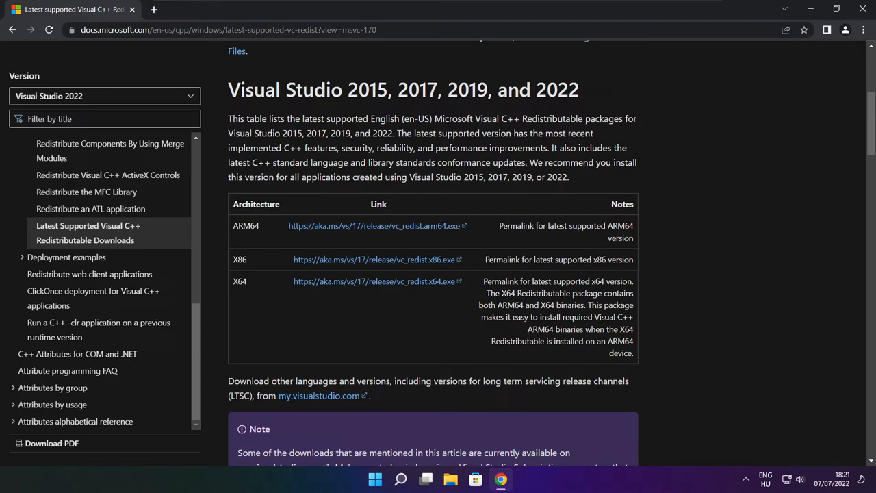
pyautogui.moveTo(235, 225); pyautogui.dragTo(586, 303)
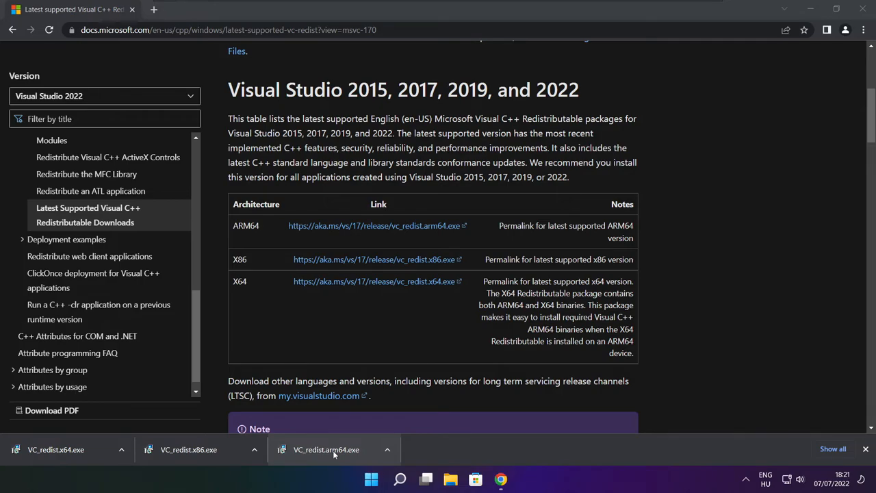
pyautogui.click(326, 449)
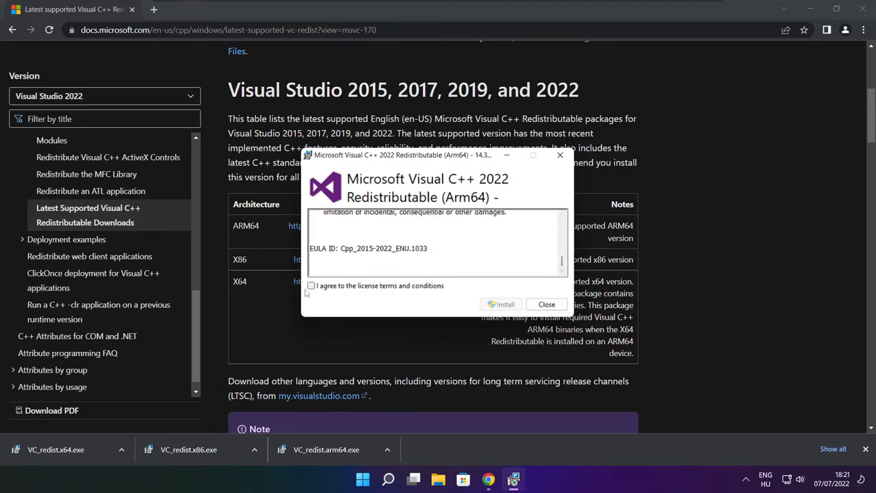
# Agree to the license terms and install the ARM64 redistributable.
pyautogui.click(312, 286)
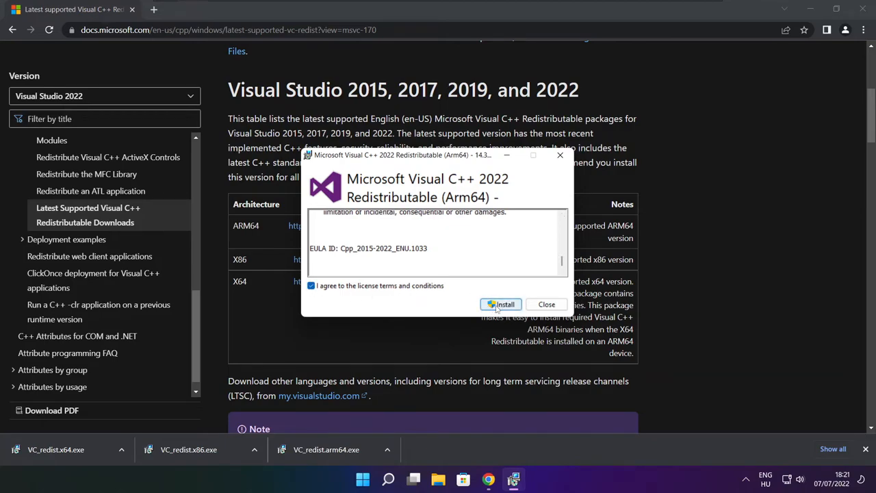
pyautogui.click(504, 304)
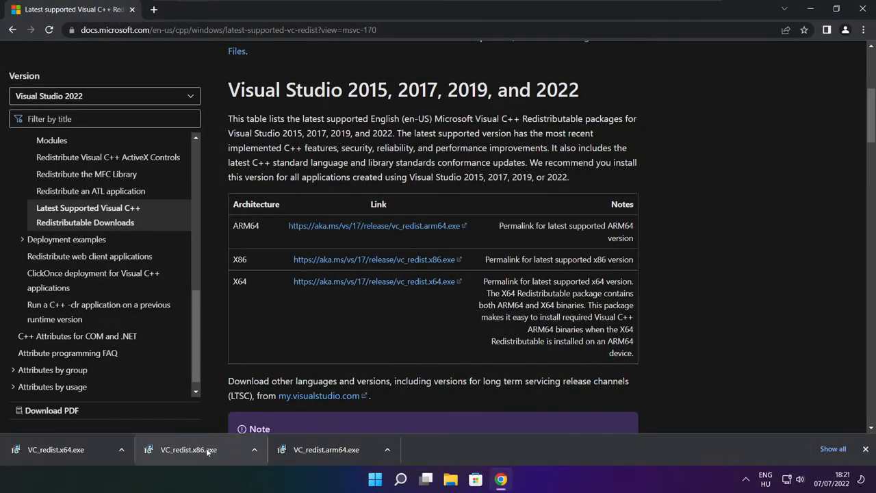
# Run VC_redist.x86.exe, agree and install it, then close the successful setup.
pyautogui.click(189, 449)
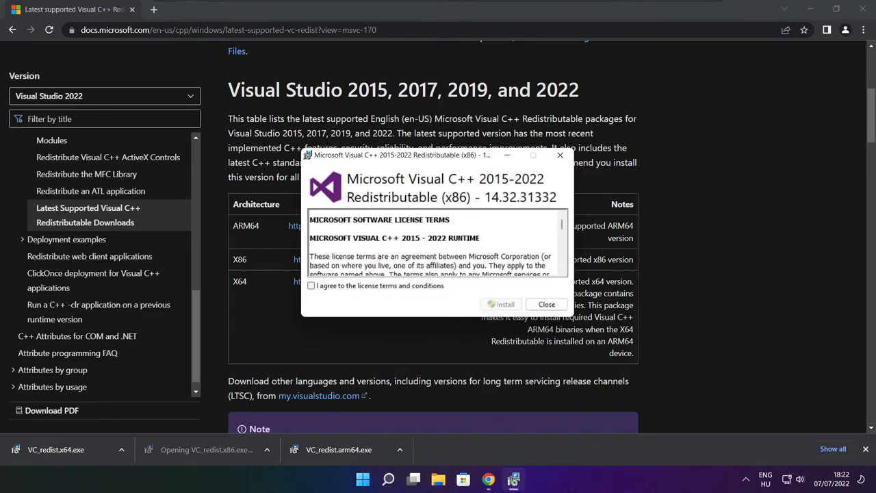
pyautogui.scroll(-3)
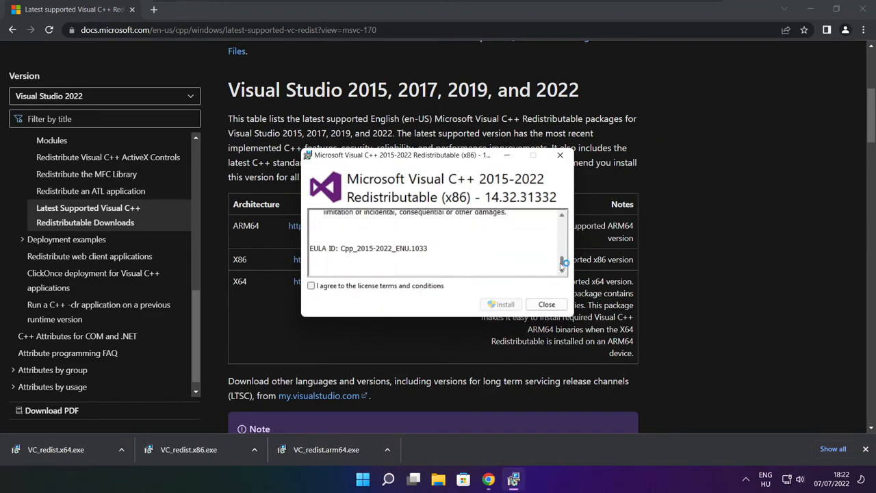
pyautogui.click(312, 286)
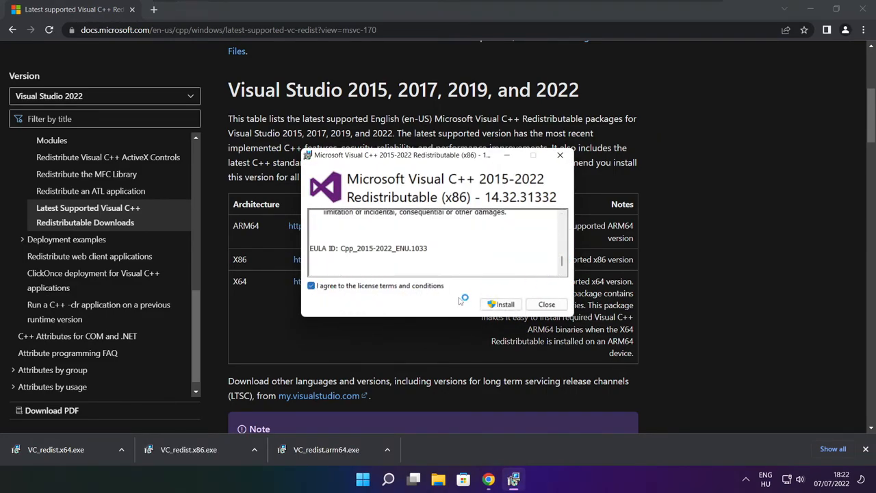
pyautogui.click(504, 304)
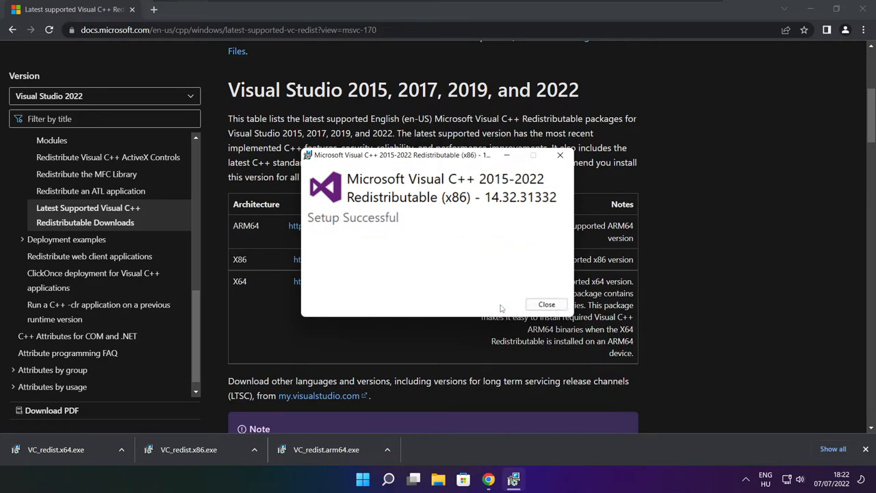
pyautogui.click(546, 304)
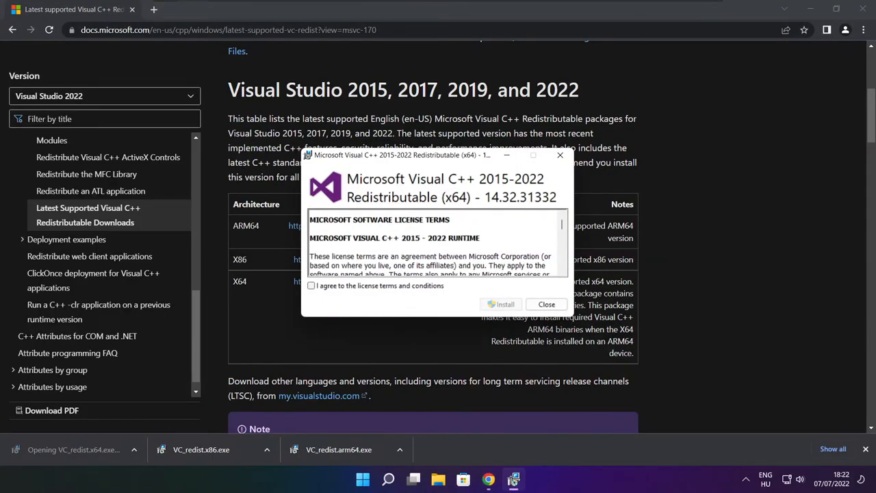
# Accept the license and install the x64 Visual C++ 2015-2022 Redistributable, then close setup.
pyautogui.scroll(-3)
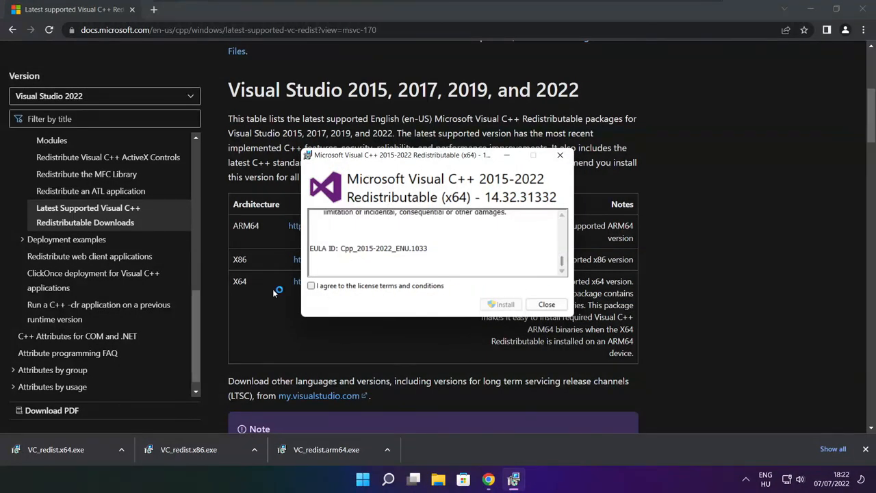
pyautogui.click(312, 286)
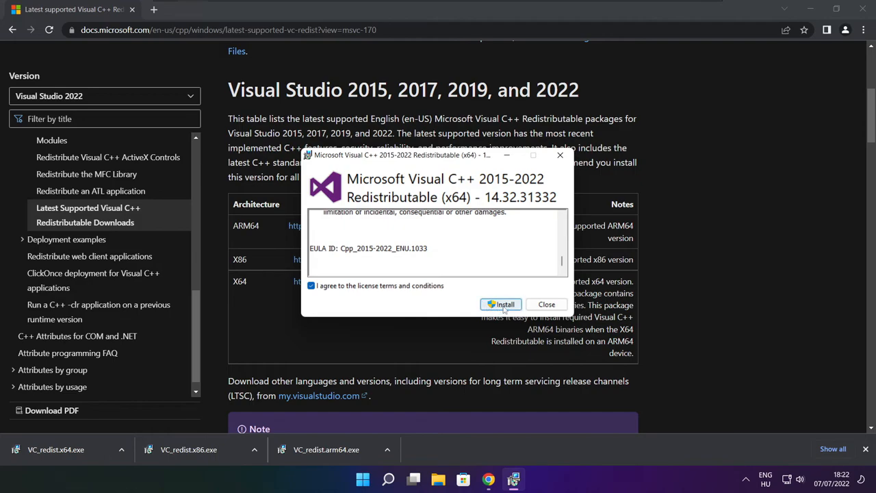
pyautogui.click(501, 304)
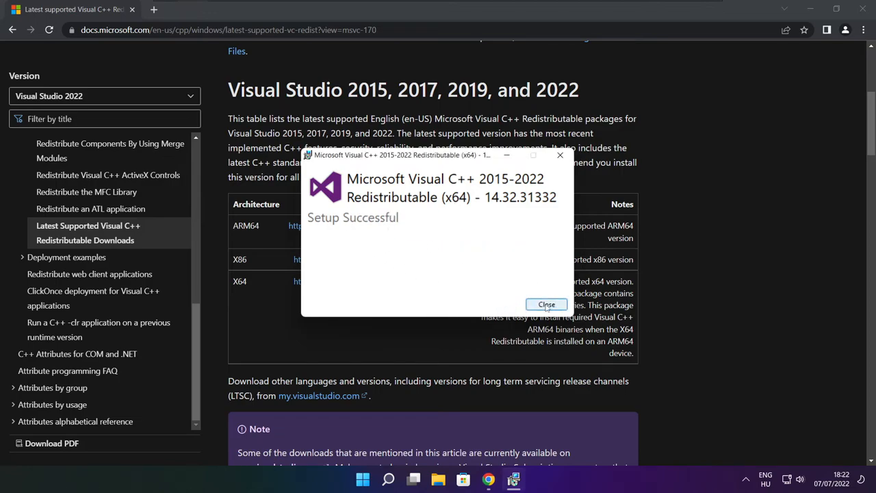
pyautogui.click(546, 304)
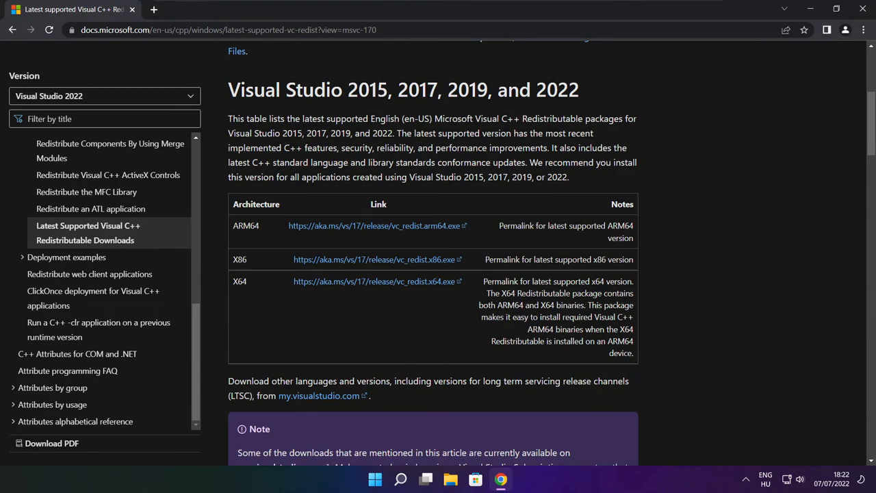
pyautogui.moveTo(842, 54)
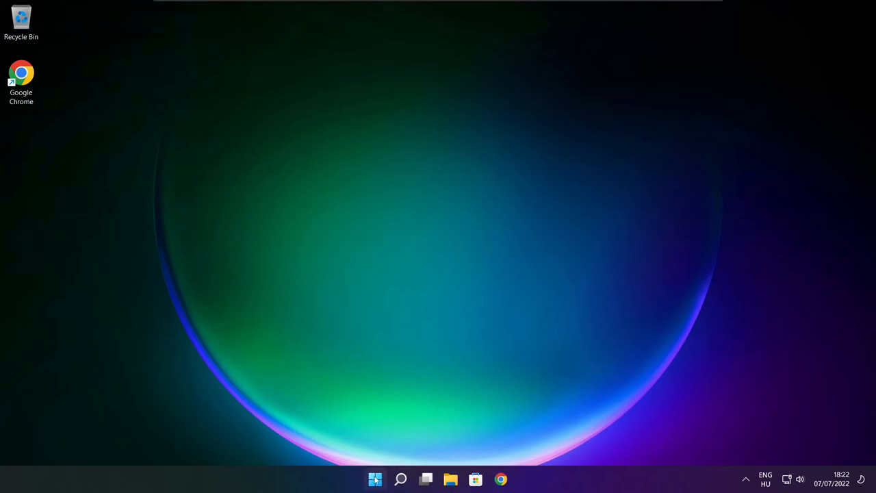
# Restart the PC from the Start menu's power options.
pyautogui.click(375, 479)
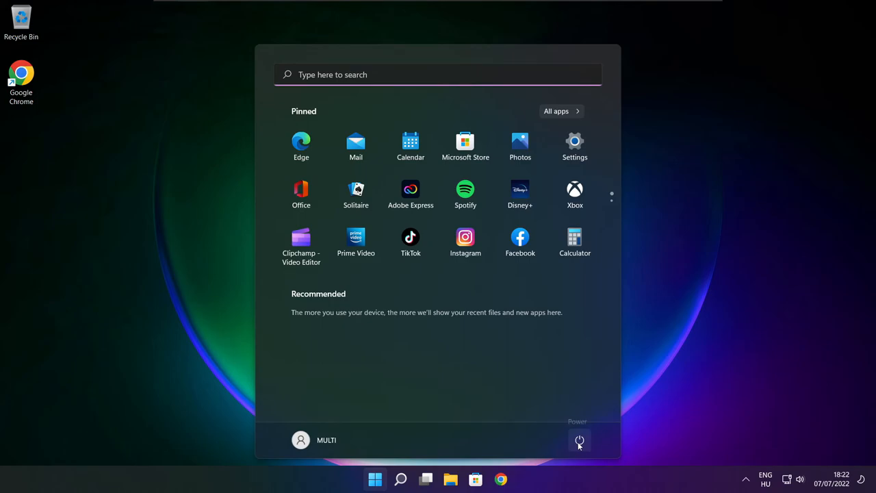
pyautogui.click(579, 440)
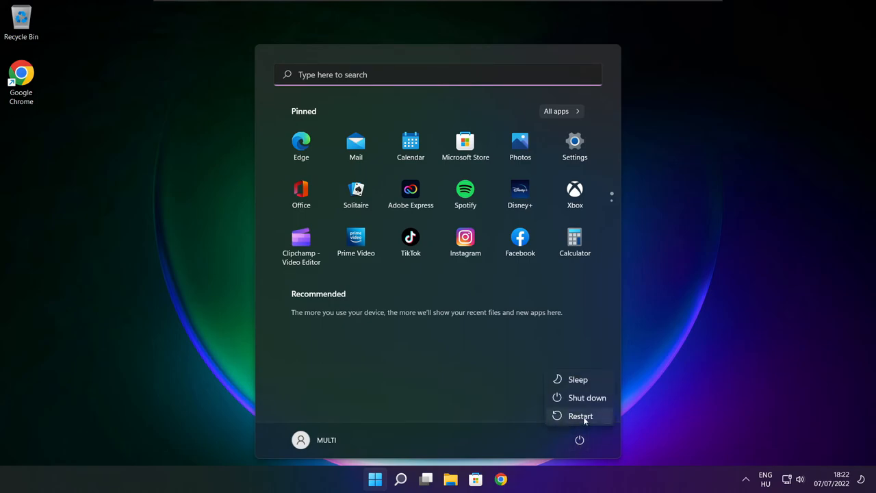
pyautogui.click(579, 441)
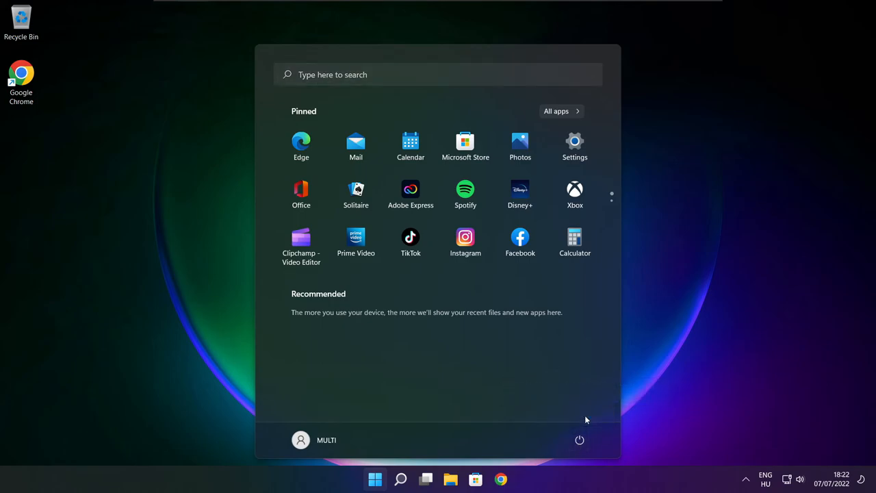